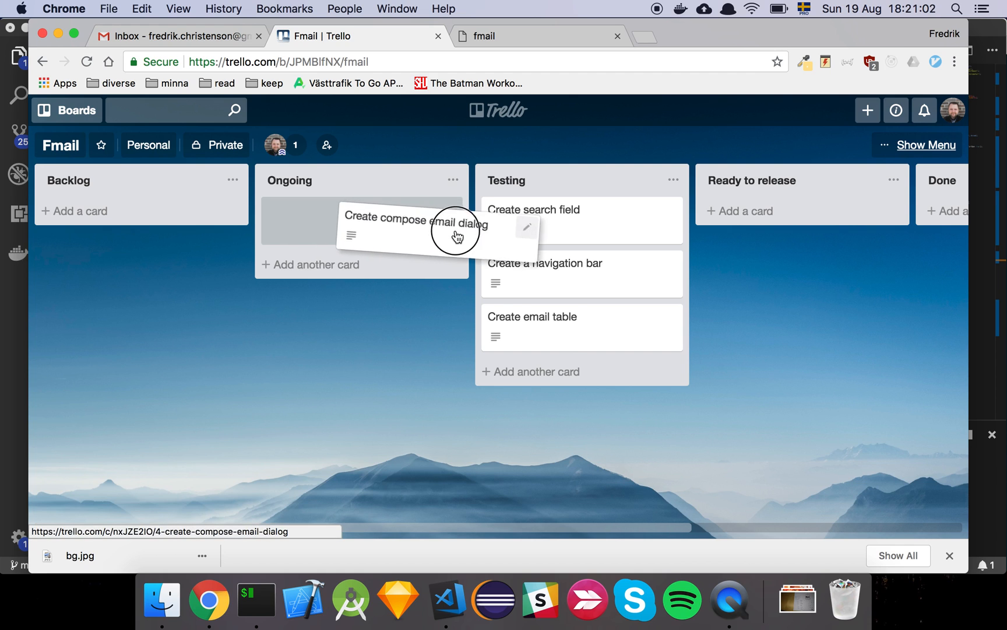
Move the 'Create compose email dialog' card from Ongoing to Testing.
{"action": "left_click_drag", "start_coordinate": [456, 231], "coordinate": [582, 379]}
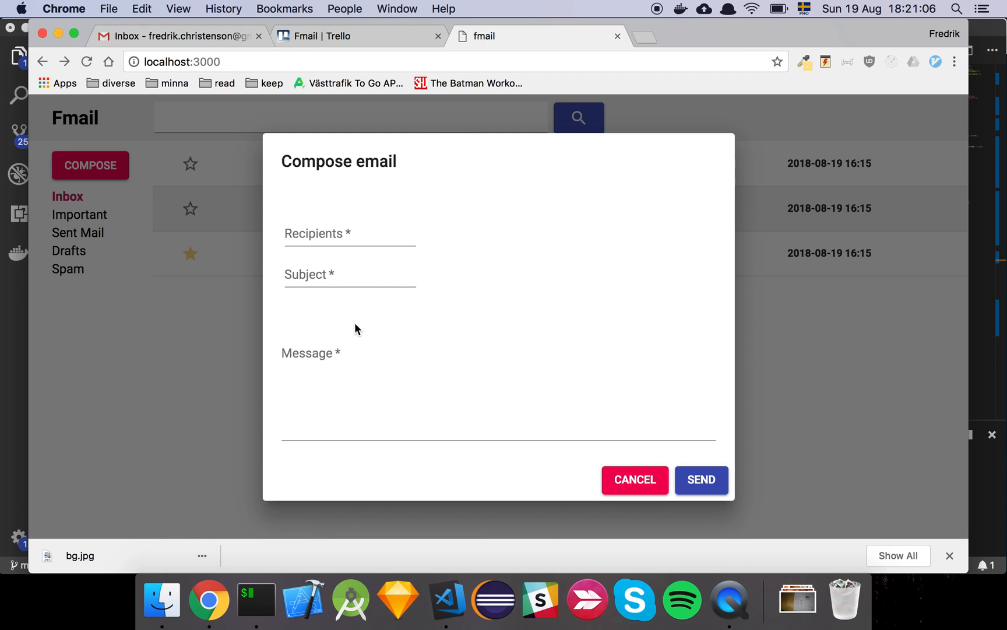
Reopen the compose dialog, enter recipients 'asda' and subject 'asdasd', attempting send with empty fields.
{"action": "left_click", "coordinate": [633, 479]}
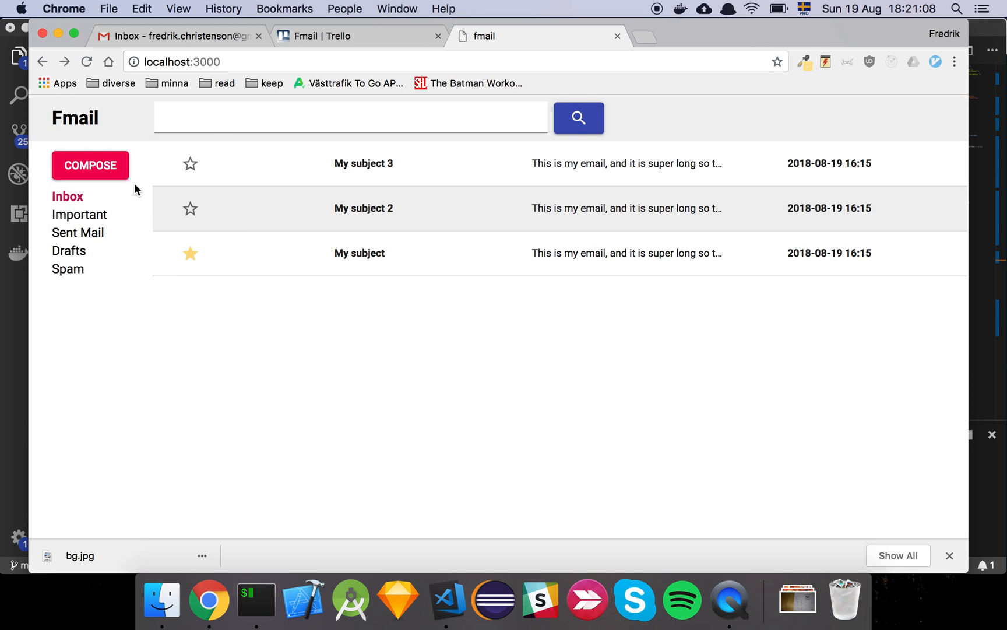
{"action": "left_click", "coordinate": [90, 166]}
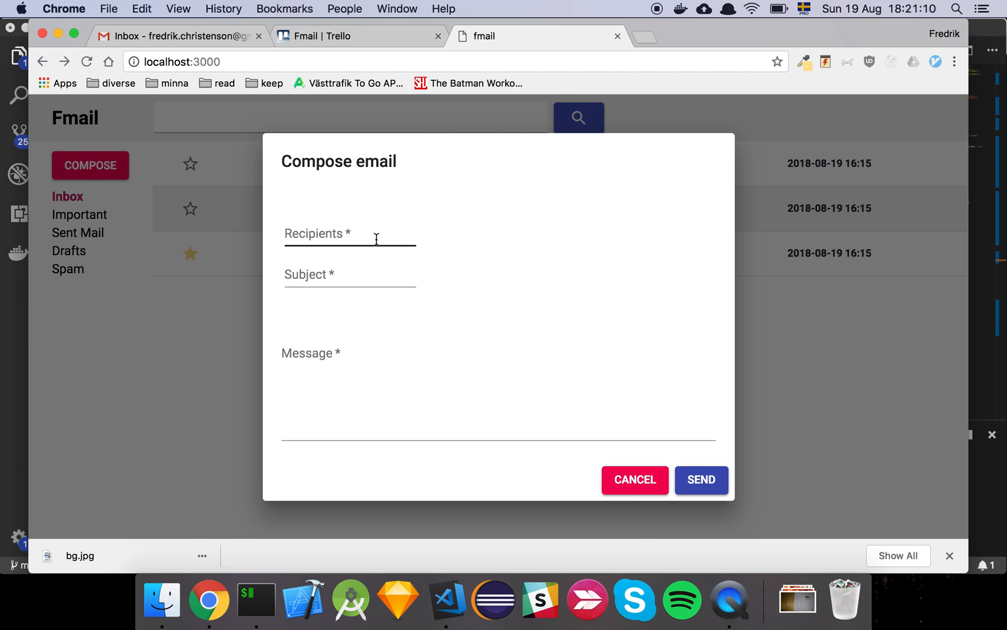
{"action": "left_click", "coordinate": [349, 233]}
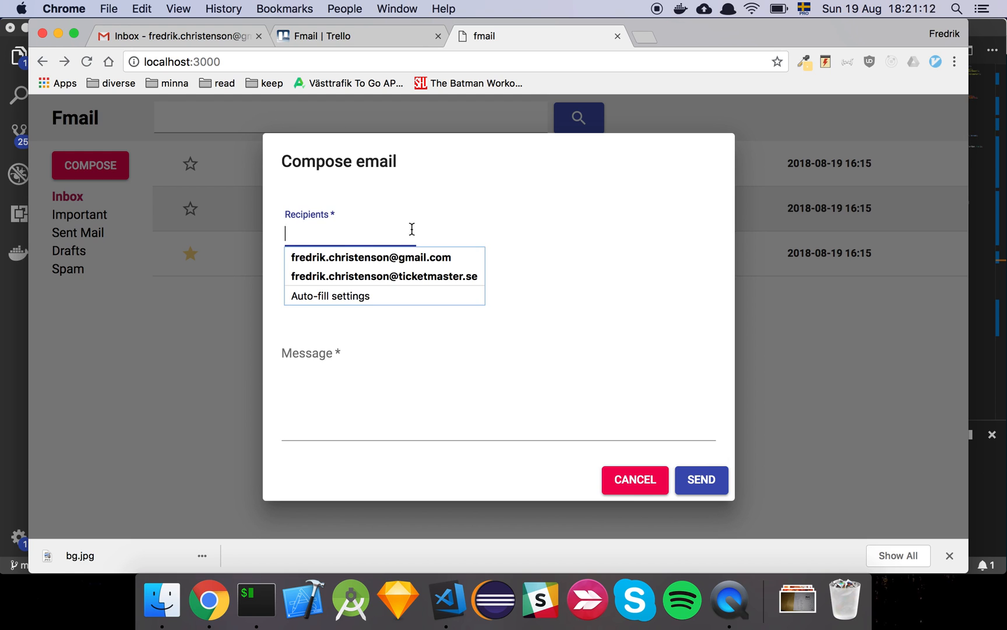
{"action": "type", "text": "asda"}
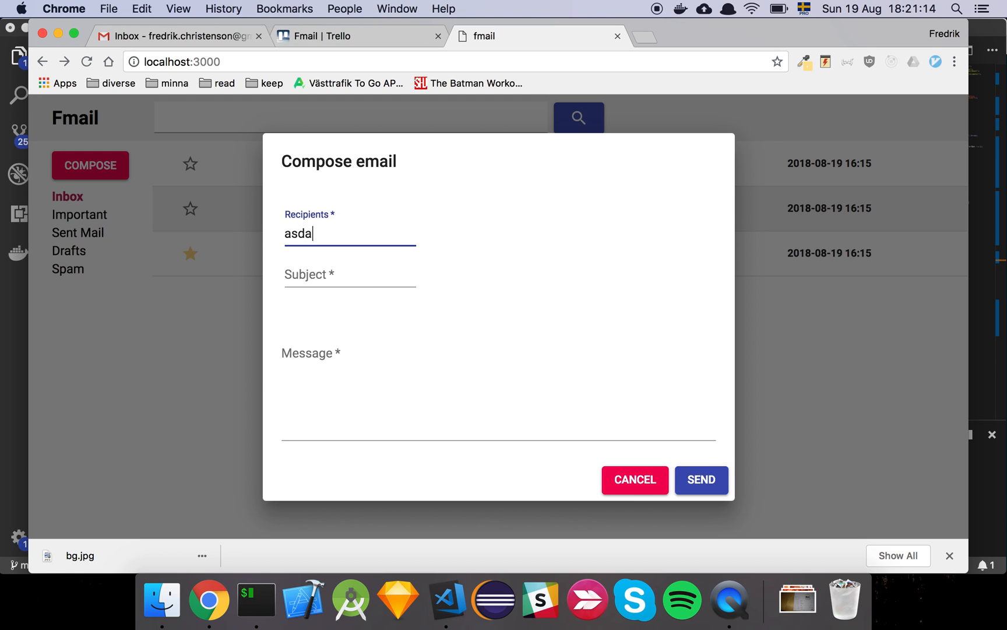
{"action": "left_click", "coordinate": [701, 481]}
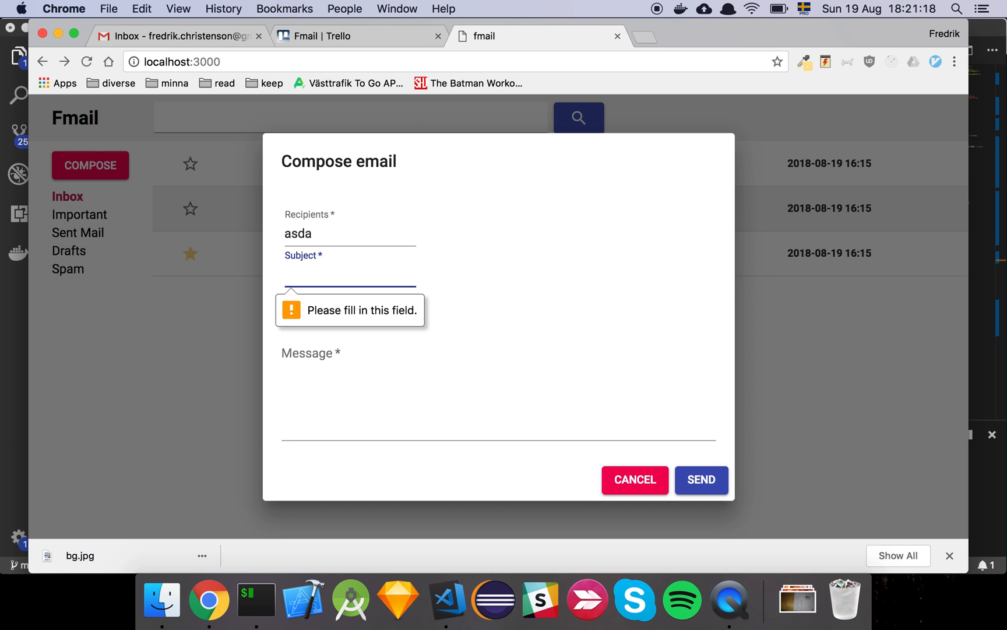
{"action": "type", "text": "asdasd"}
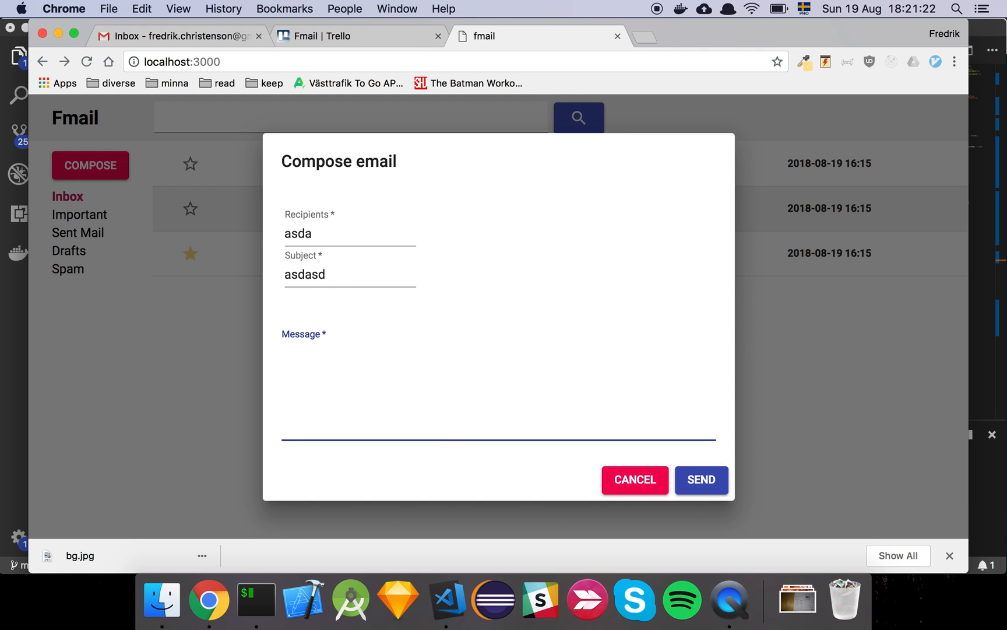
{"action": "left_click", "coordinate": [700, 479]}
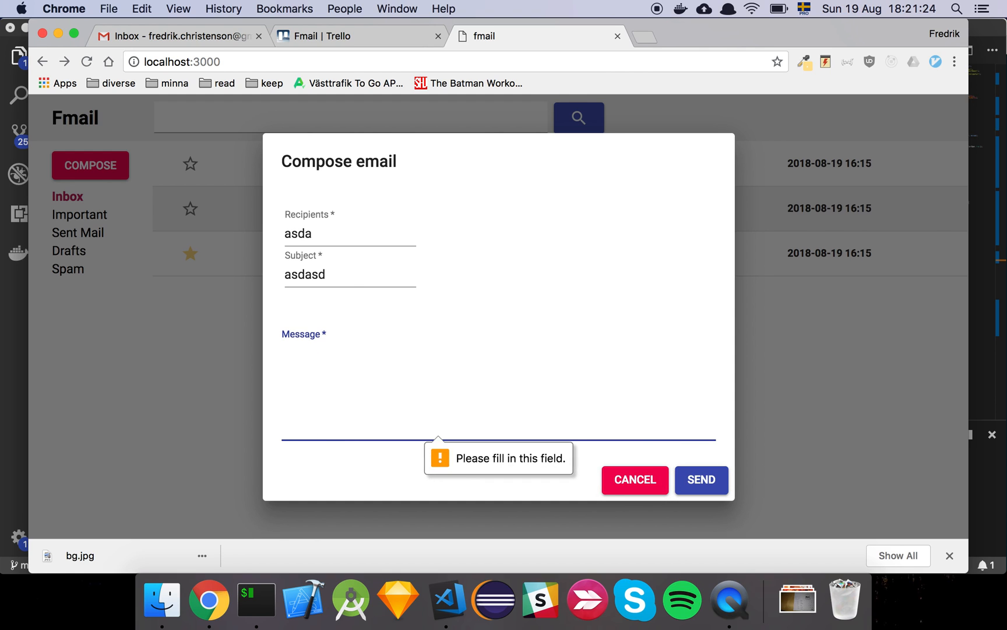
Fill the message with placeholder text, send the email and acknowledge the success alert.
{"action": "type", "text": "asdasdasd"}
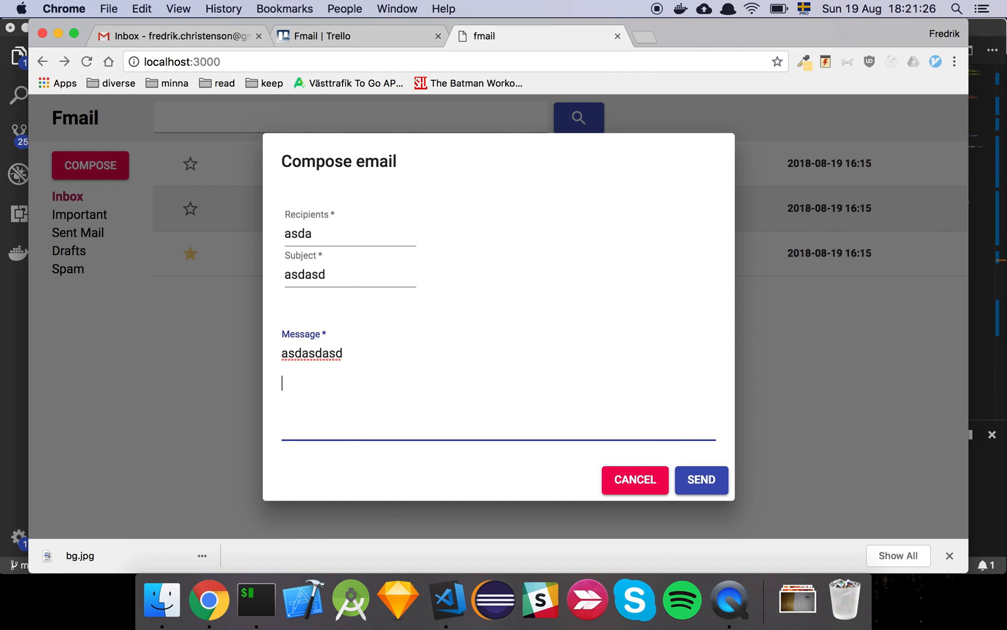
{"action": "type", "text": "asdasda"}
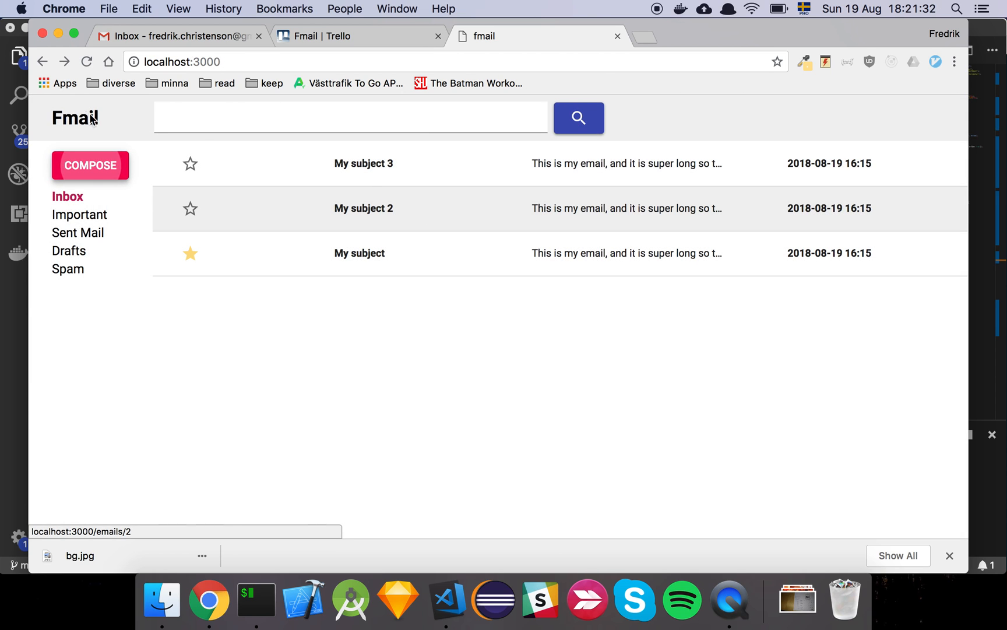
{"action": "type", "text": "asd"}
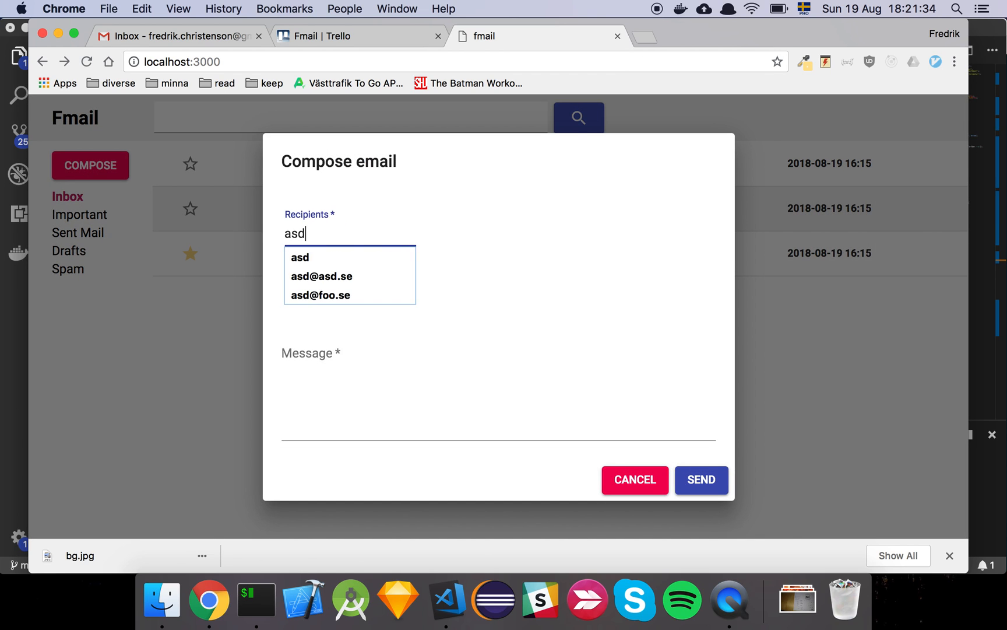
{"action": "type", "text": "asdadasd"}
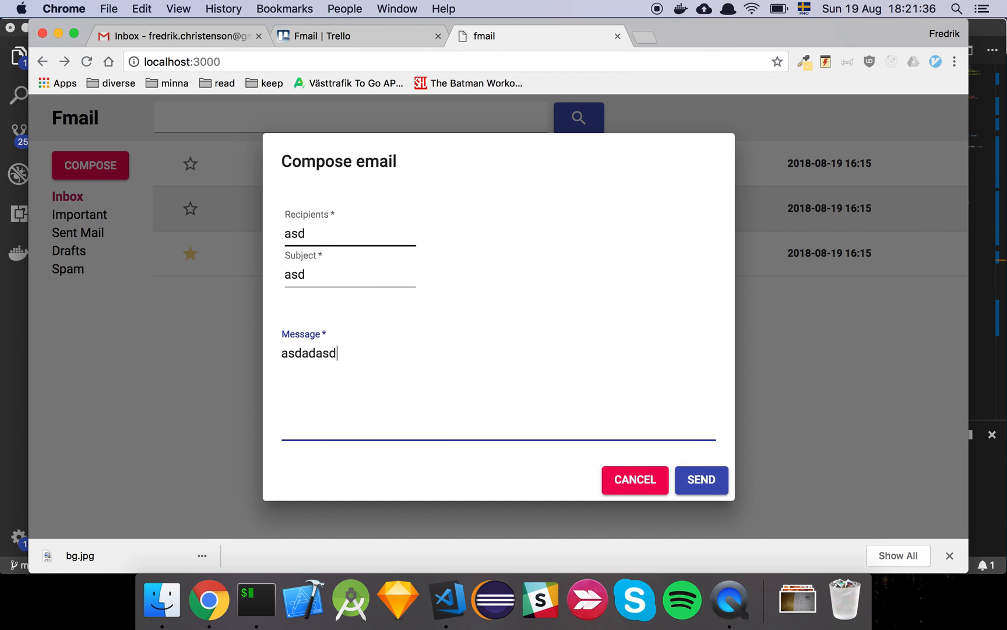
{"action": "type", "text": "asdasdas"}
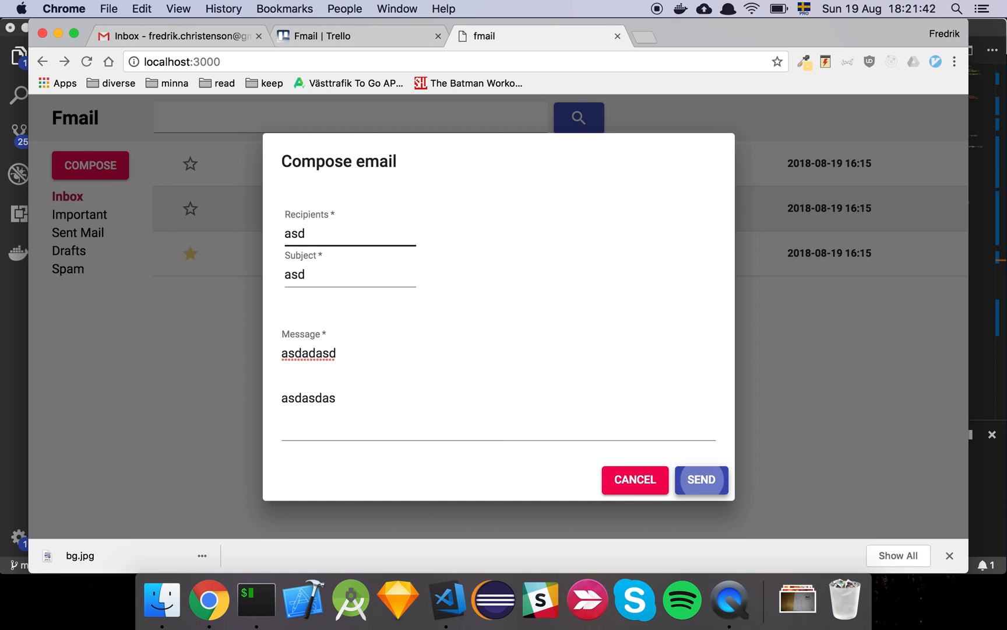
{"action": "left_click", "coordinate": [701, 480]}
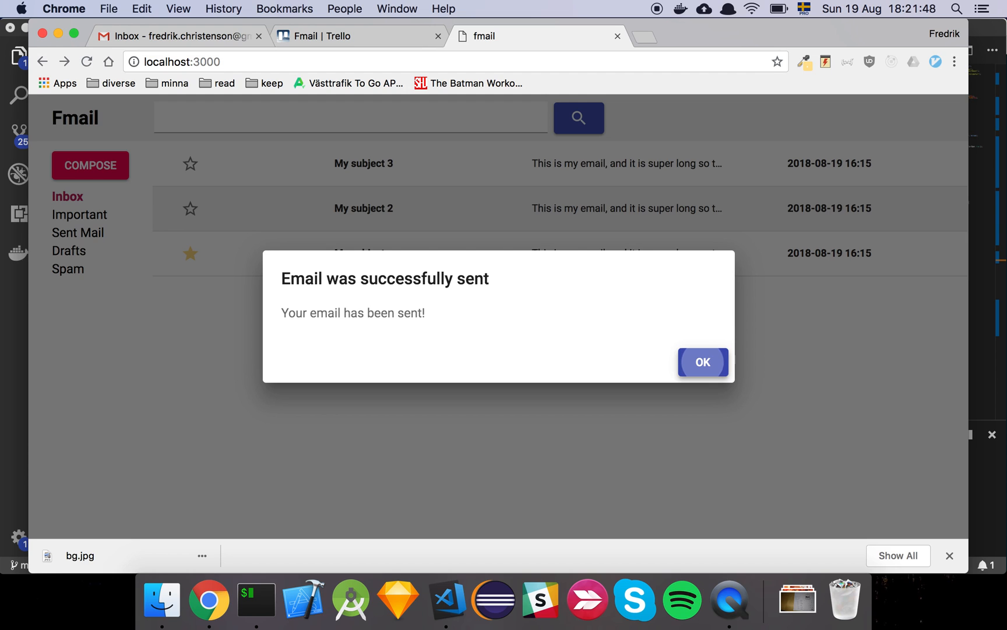
{"action": "left_click", "coordinate": [701, 361]}
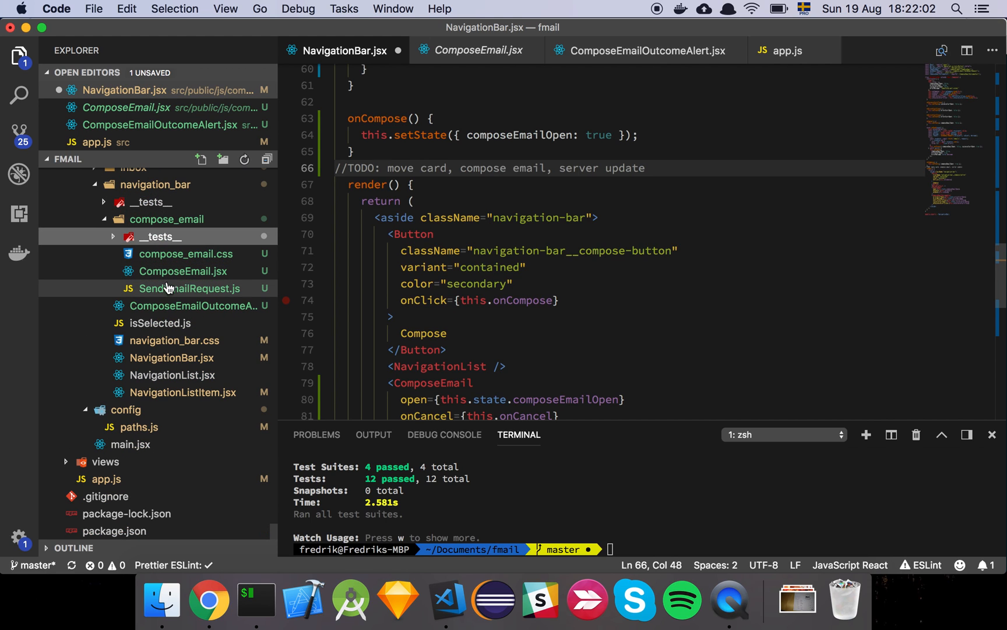
Review ComposeEmail.jsx's Dialog import and the open prop.
{"action": "left_click", "coordinate": [183, 271]}
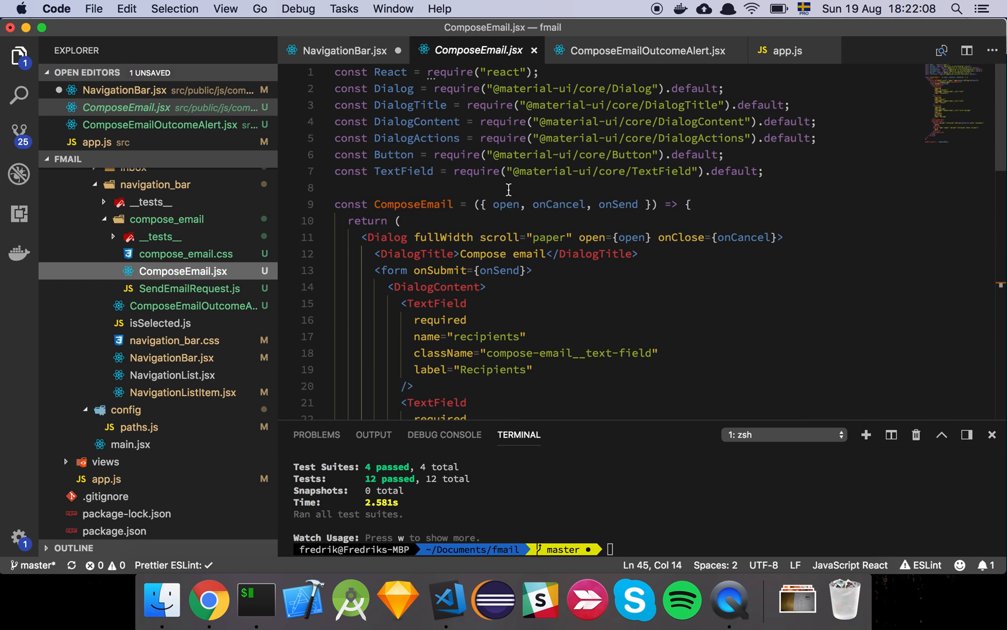
{"action": "left_click", "coordinate": [619, 87]}
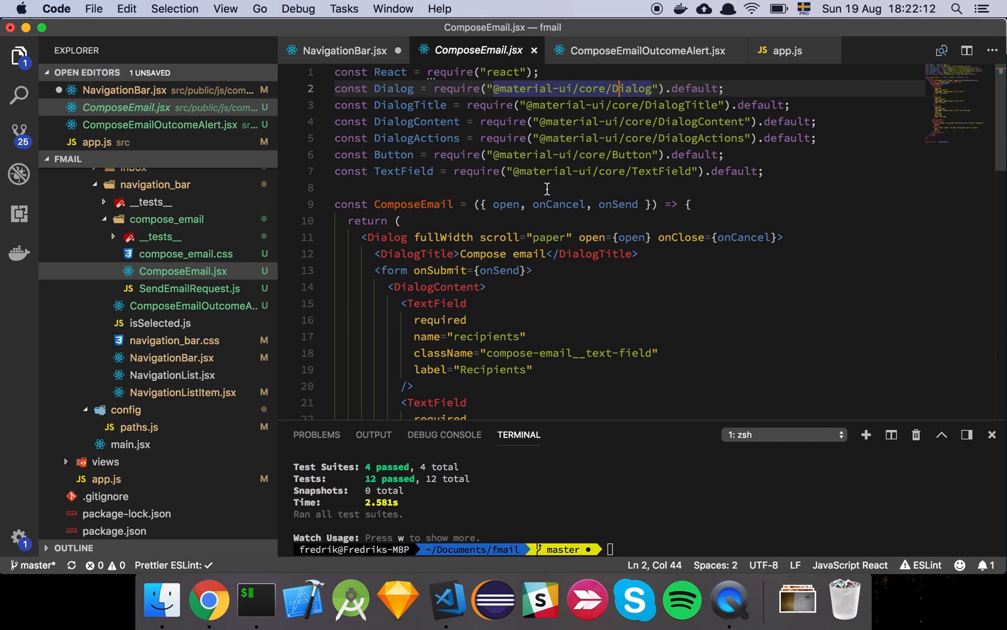
{"action": "scroll", "scroll_direction": "down", "scroll_amount": 3}
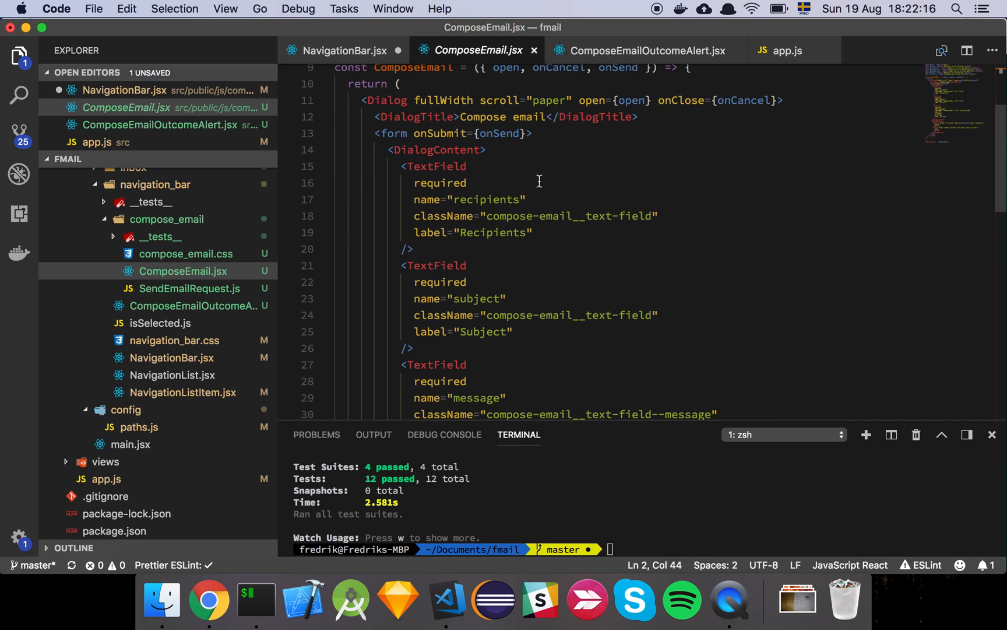
{"action": "mouse_move", "coordinate": [553, 205]}
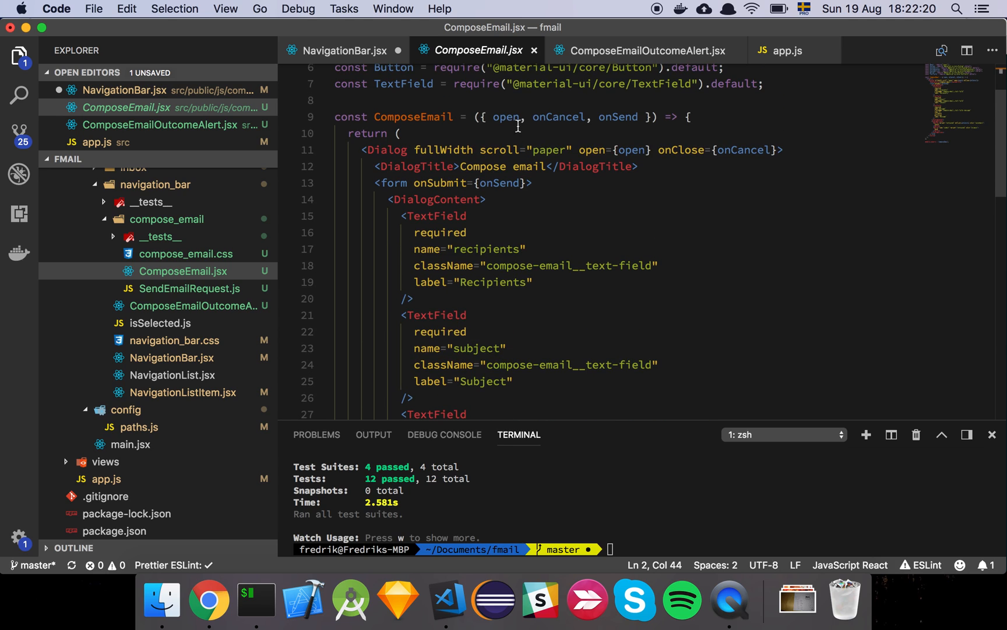
{"action": "double_click", "coordinate": [506, 116]}
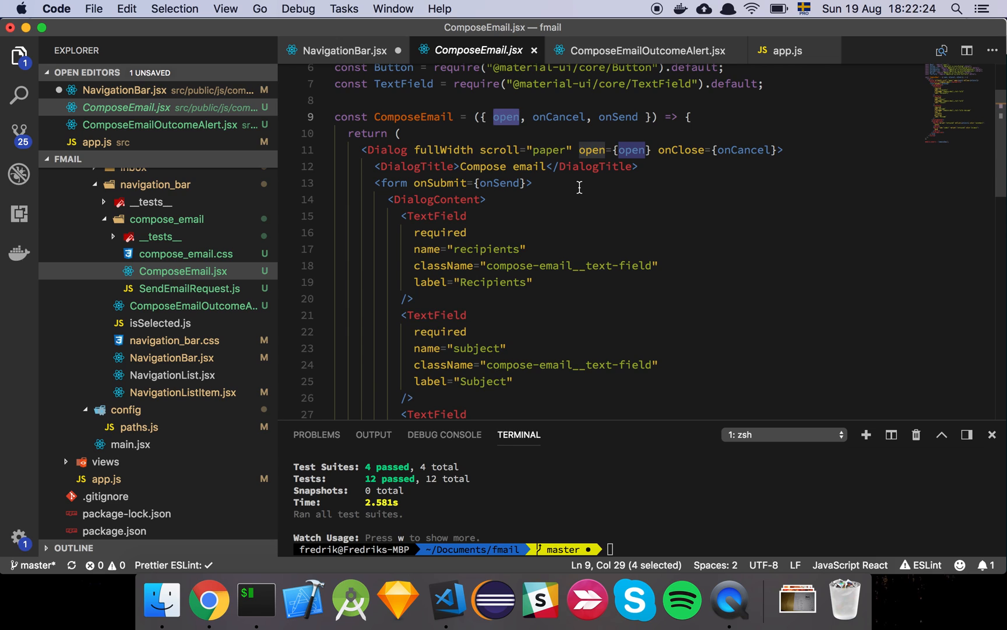
Review the onCancel and onSend props and the Send button code.
{"action": "left_click", "coordinate": [565, 117]}
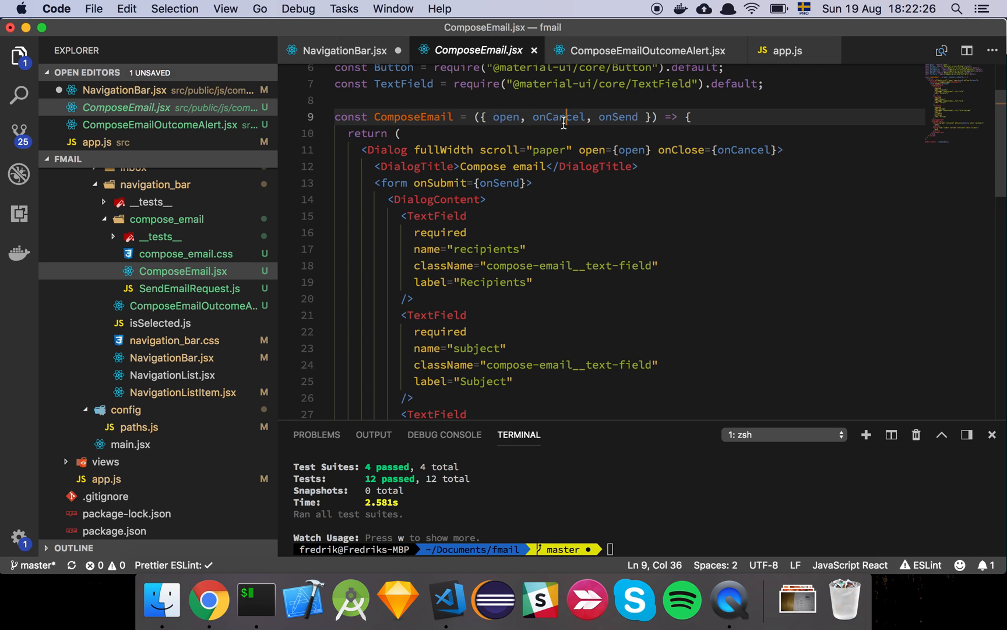
{"action": "double_click", "coordinate": [618, 116]}
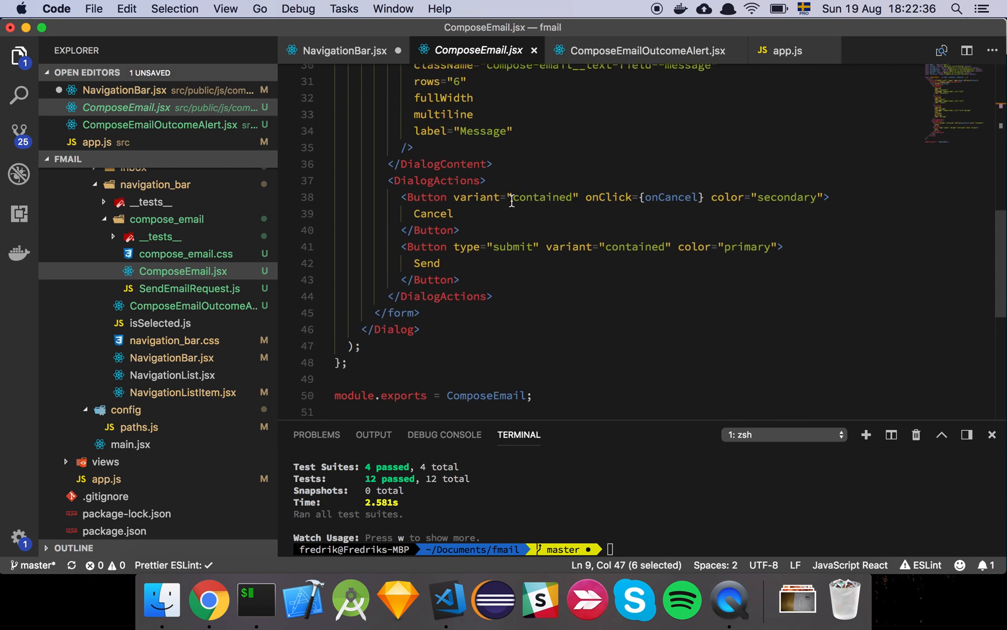
{"action": "scroll", "scroll_direction": "down", "scroll_amount": 3}
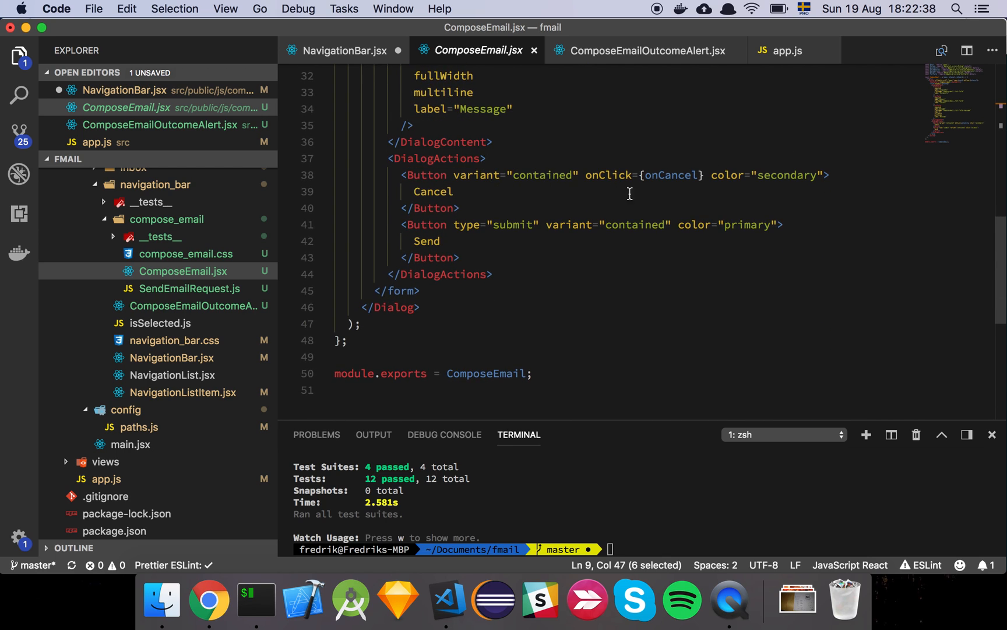
{"action": "double_click", "coordinate": [431, 191]}
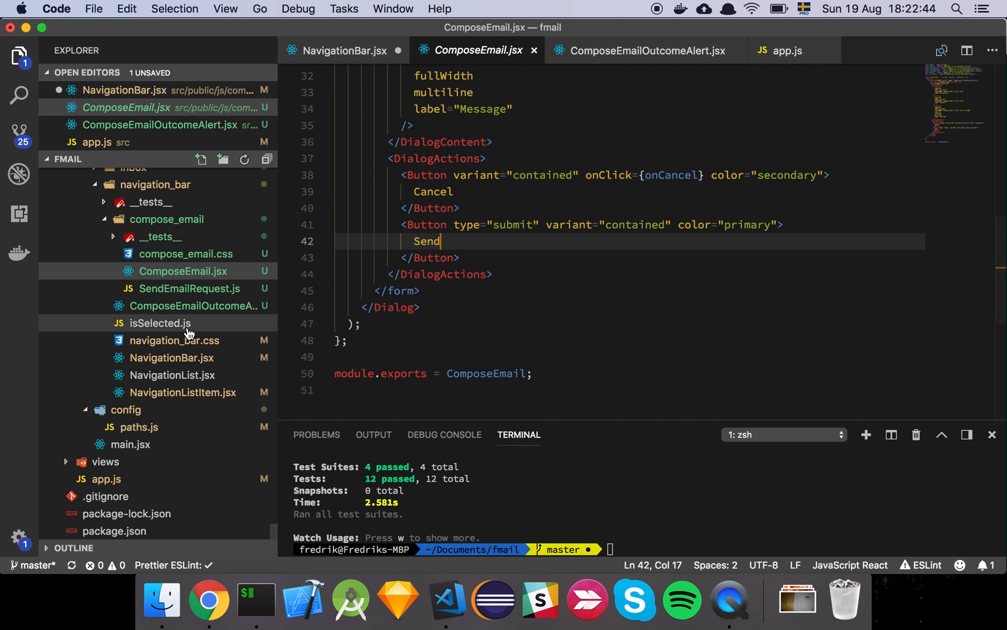
{"action": "mouse_move", "coordinate": [172, 374]}
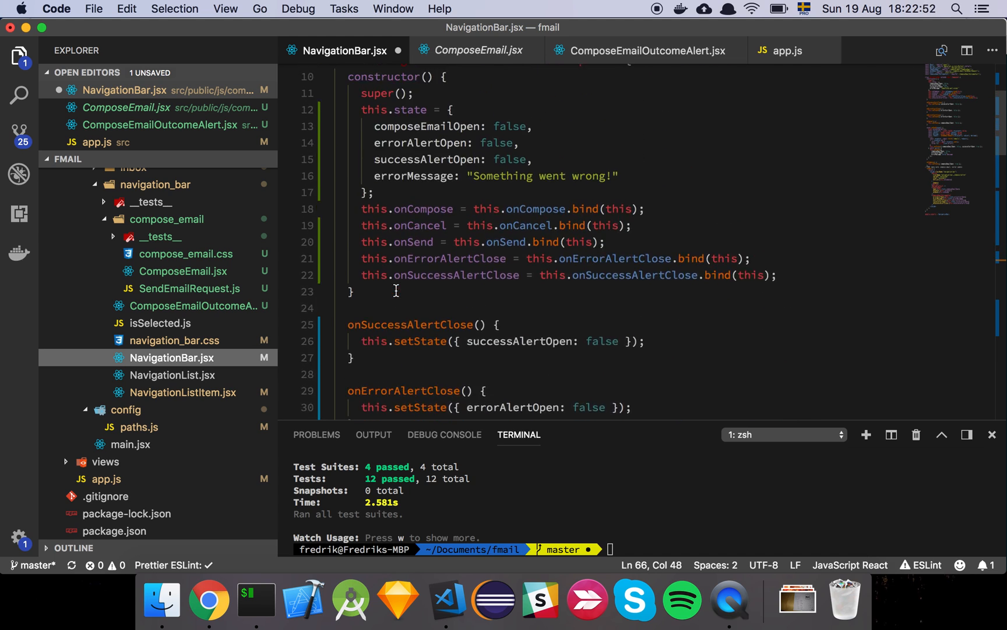
{"action": "scroll", "scroll_direction": "up", "scroll_amount": 3}
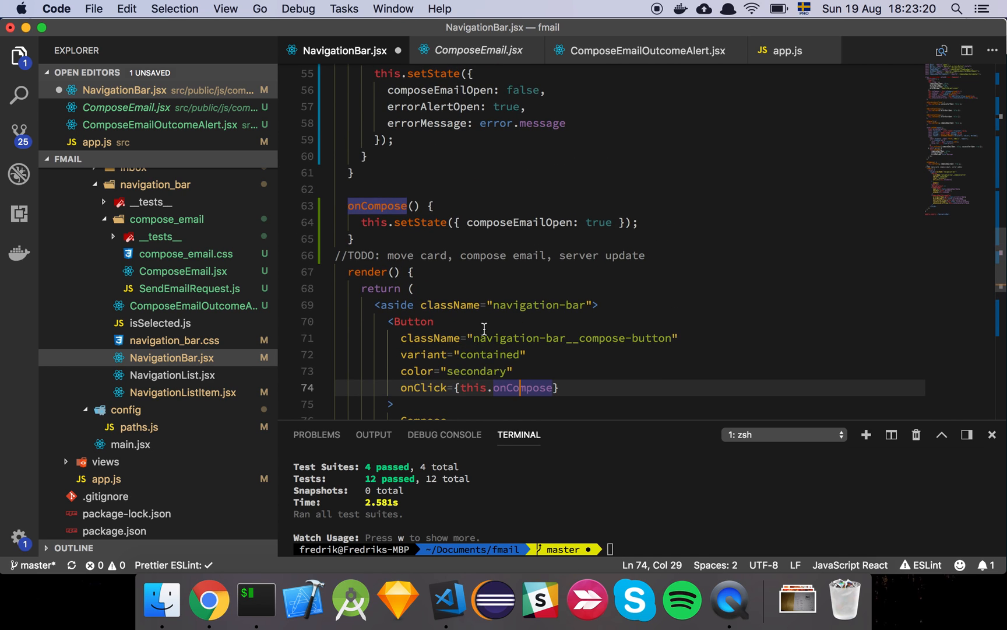
{"action": "double_click", "coordinate": [520, 223]}
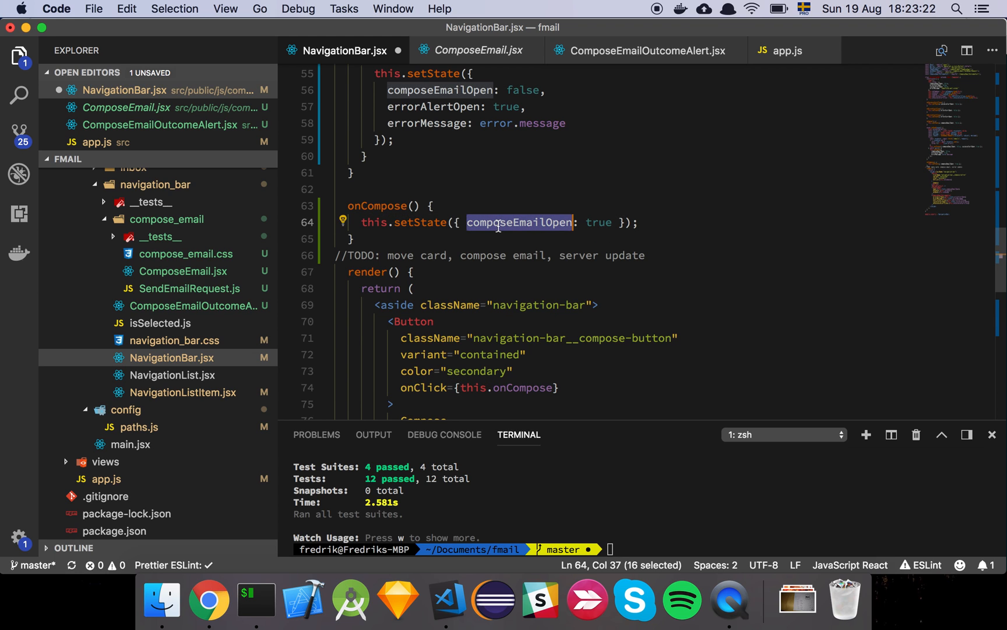
{"action": "mouse_move", "coordinate": [497, 255]}
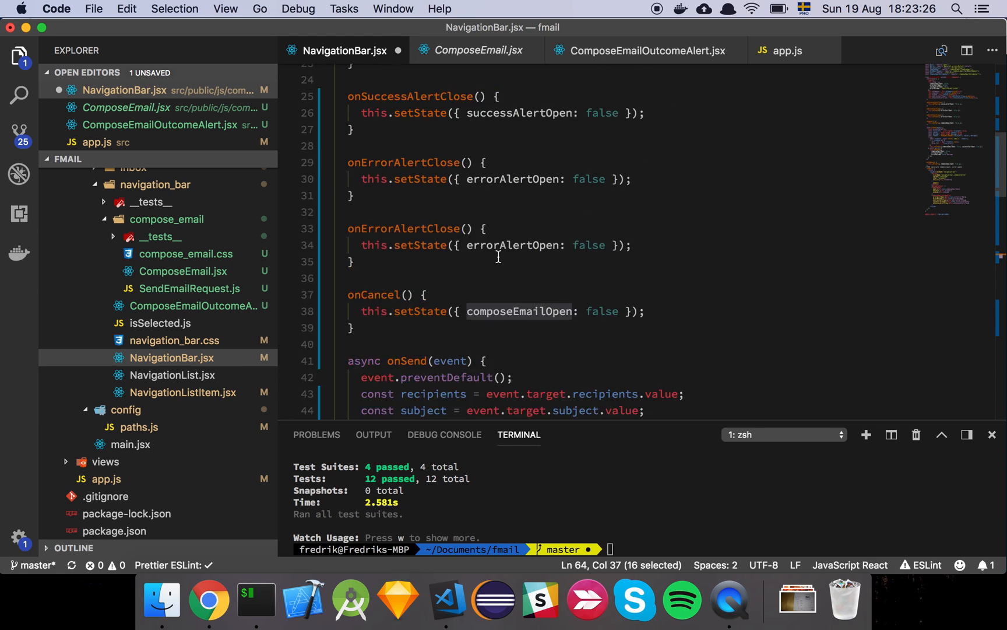
{"action": "scroll", "scroll_direction": "down", "scroll_amount": 3}
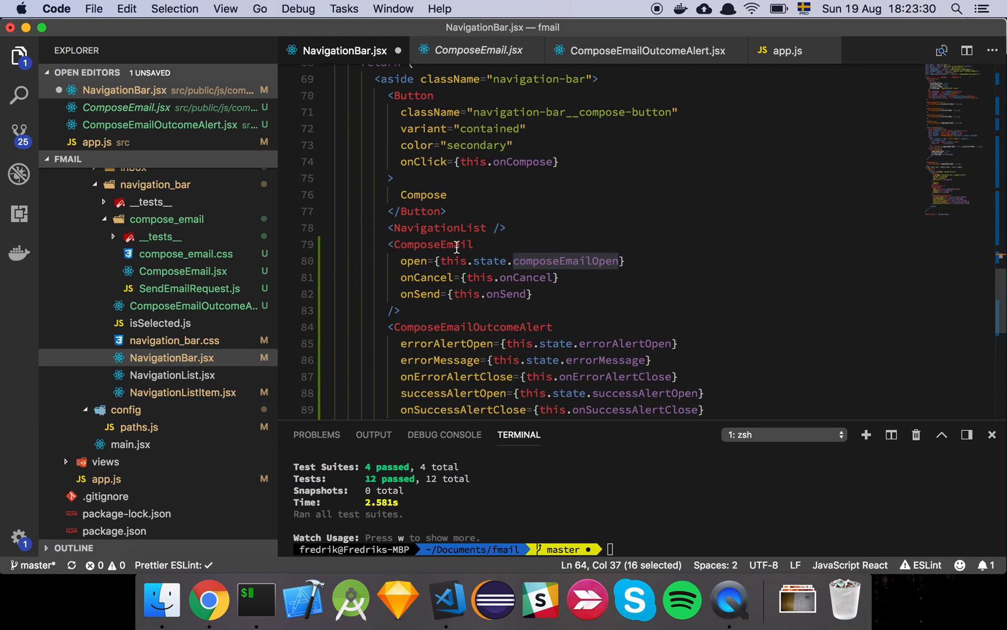
{"action": "double_click", "coordinate": [433, 244]}
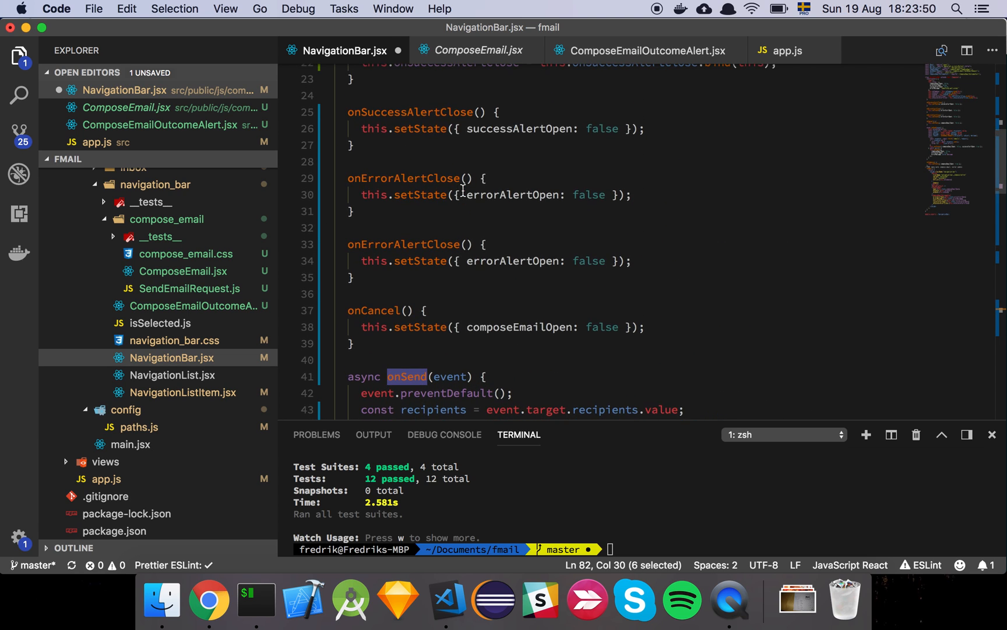
{"action": "double_click", "coordinate": [519, 327]}
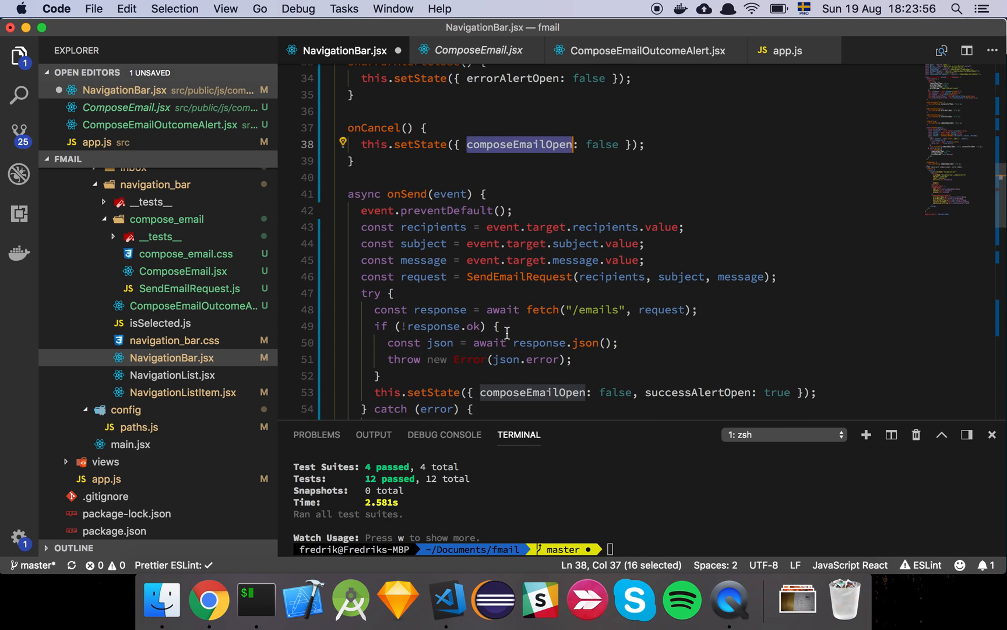
{"action": "scroll", "scroll_direction": "down", "scroll_amount": 3}
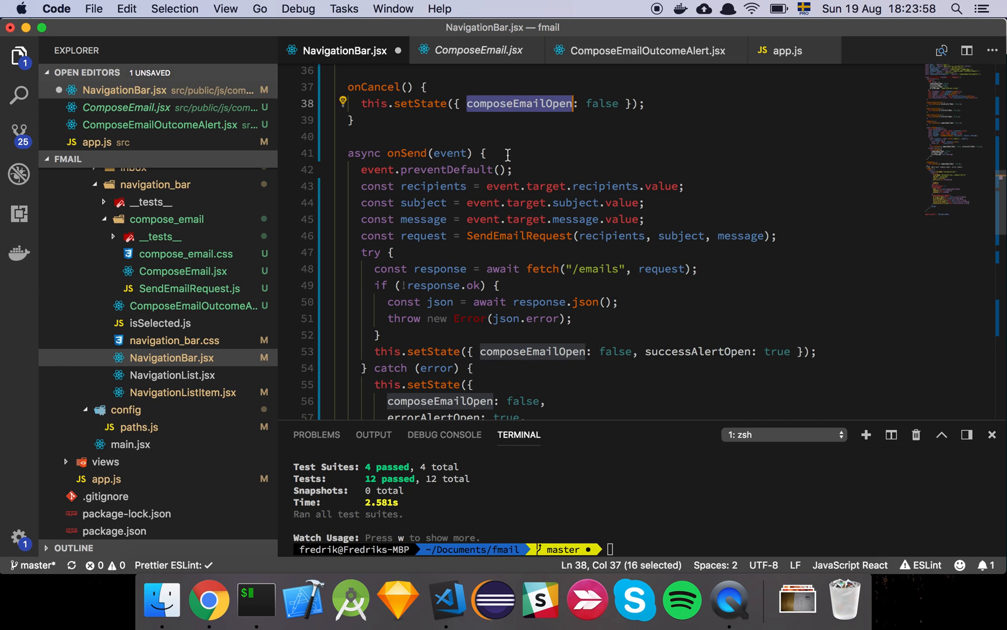
{"action": "double_click", "coordinate": [405, 153]}
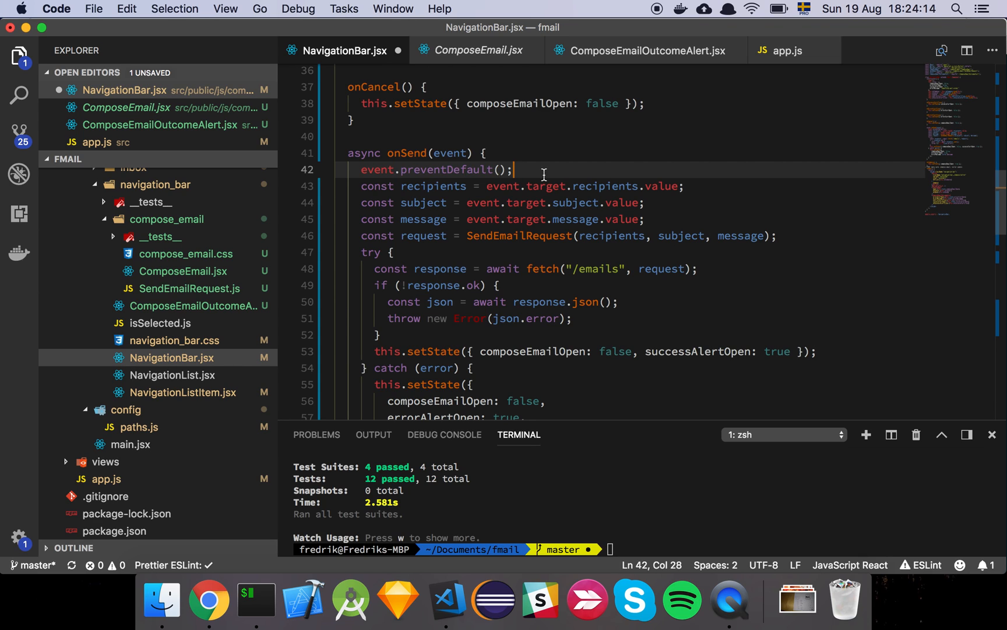
{"action": "mouse_move", "coordinate": [692, 181]}
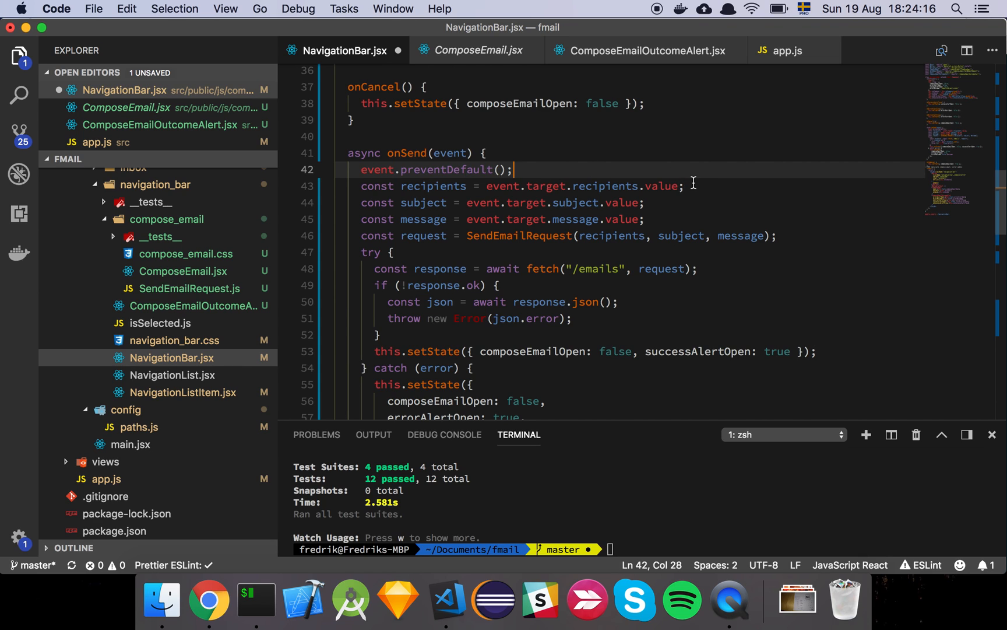
{"action": "double_click", "coordinate": [484, 185]}
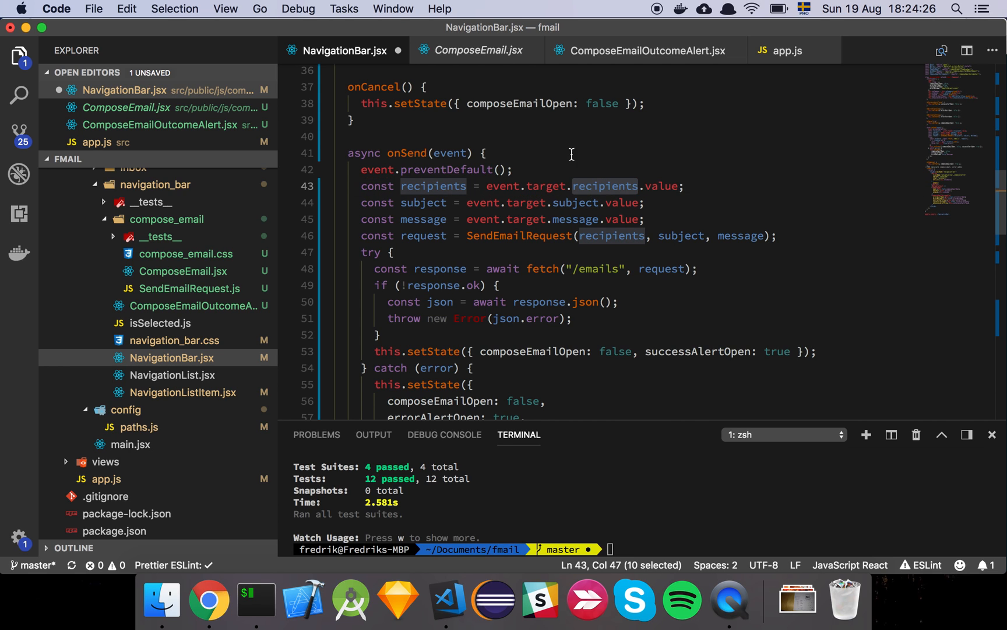
{"action": "left_click", "coordinate": [479, 50]}
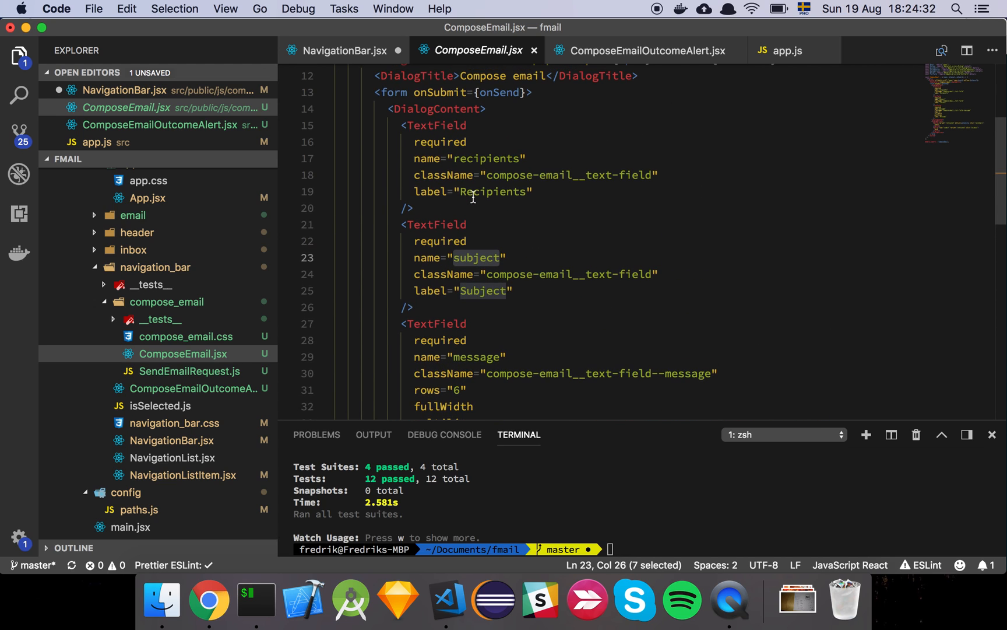
{"action": "left_click", "coordinate": [344, 51]}
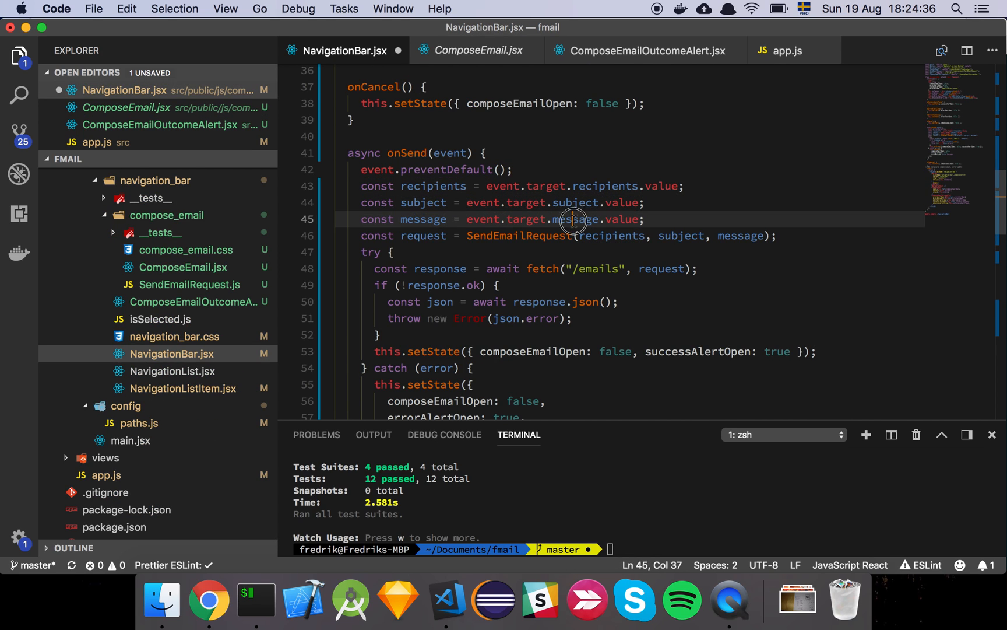
{"action": "double_click", "coordinate": [518, 235]}
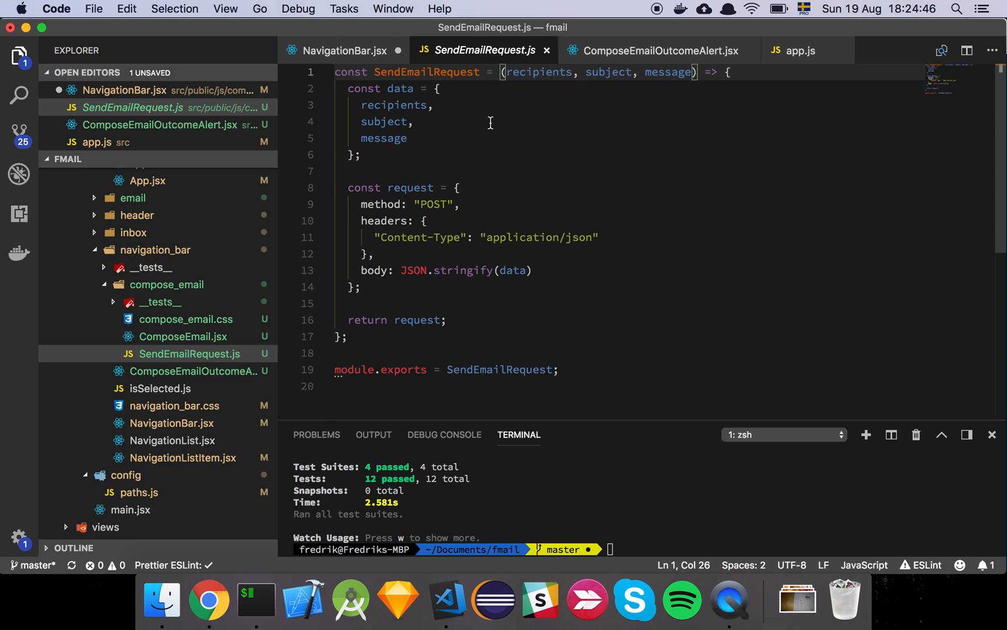
{"action": "mouse_move", "coordinate": [425, 235]}
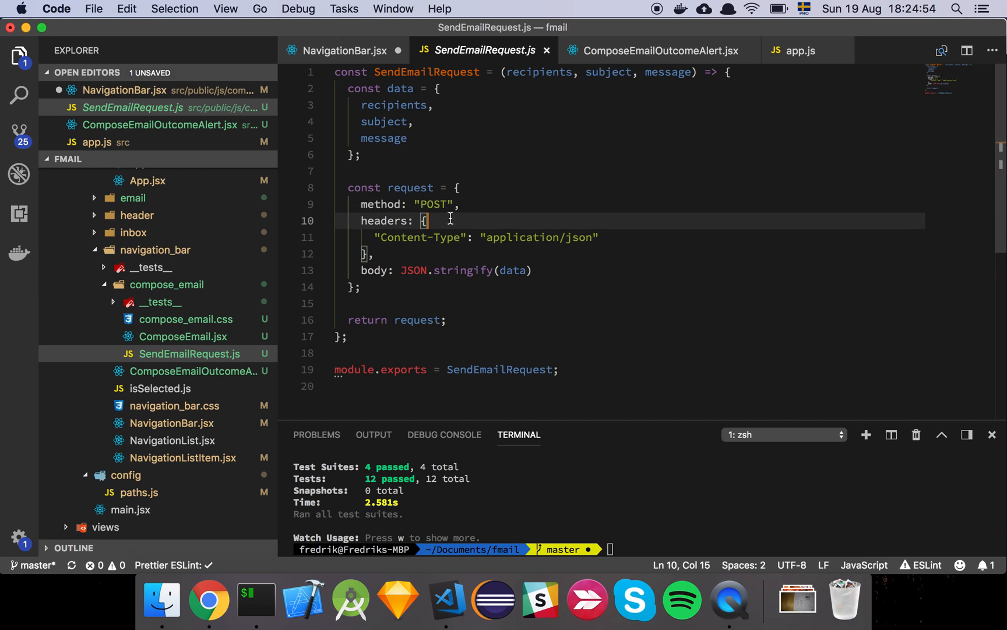
{"action": "left_click", "coordinate": [520, 242]}
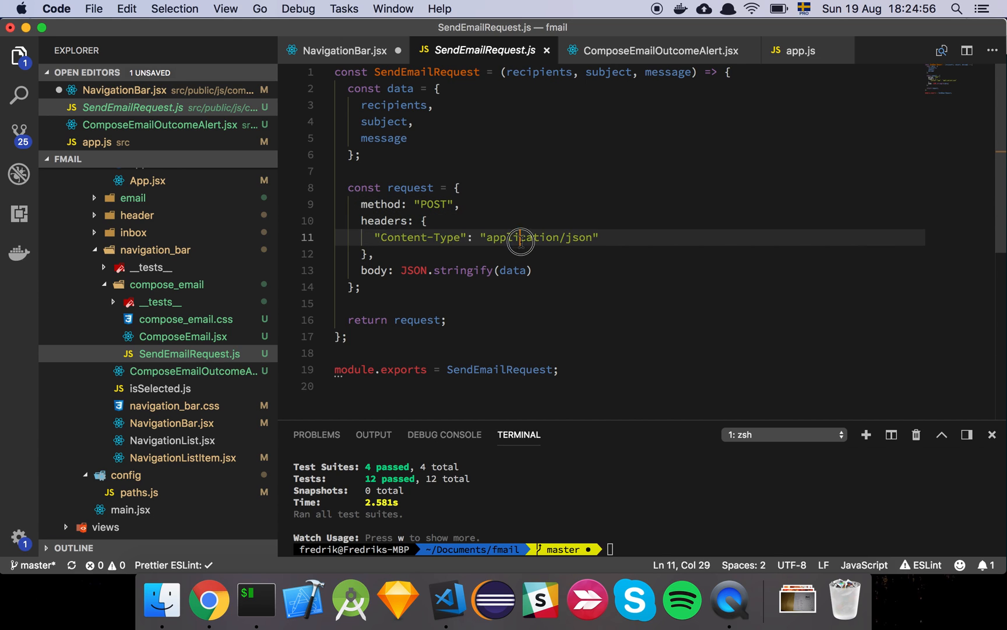
{"action": "double_click", "coordinate": [520, 237]}
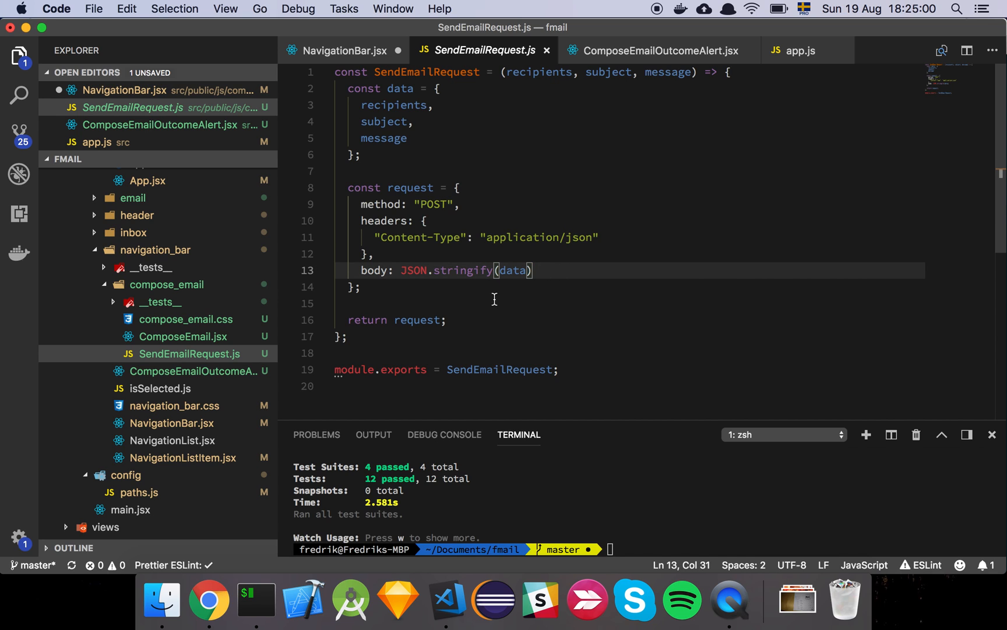
{"action": "mouse_move", "coordinate": [453, 191]}
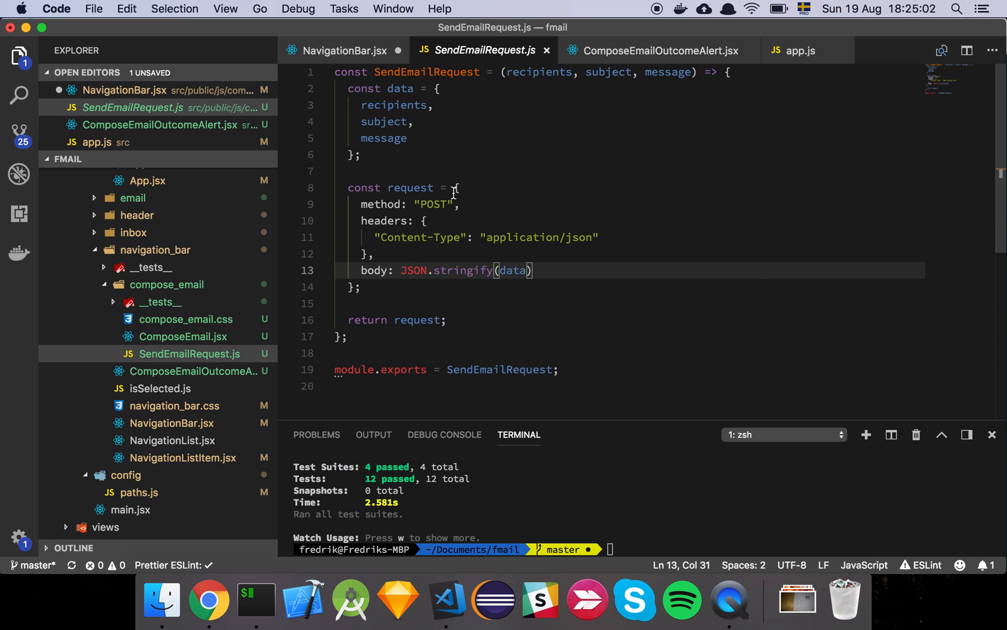
{"action": "left_click", "coordinate": [341, 51]}
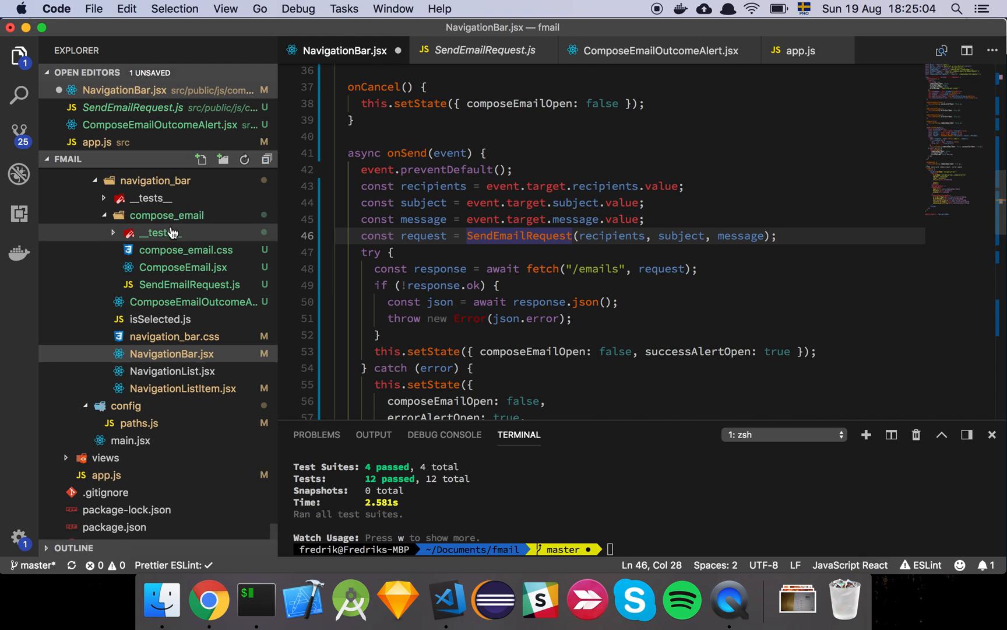
{"action": "left_click", "coordinate": [154, 233]}
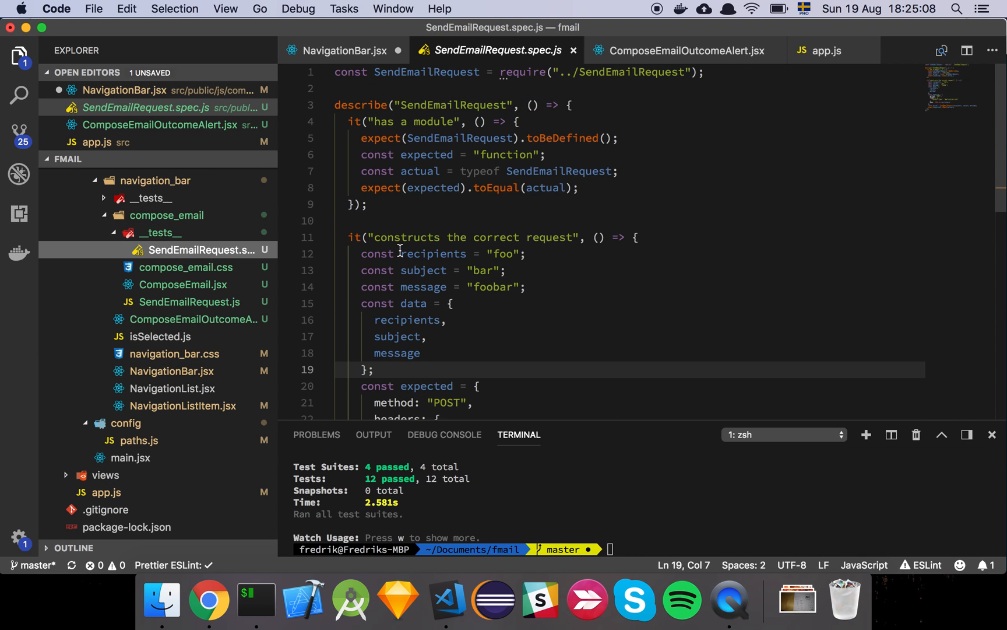
{"action": "scroll", "scroll_direction": "down", "scroll_amount": 3}
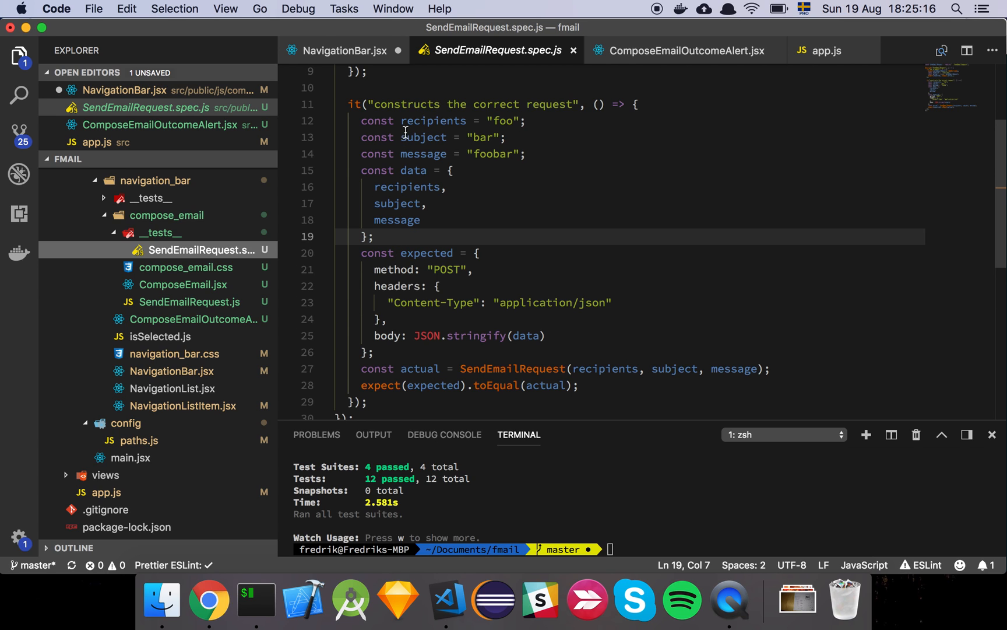
{"action": "left_click", "coordinate": [344, 50]}
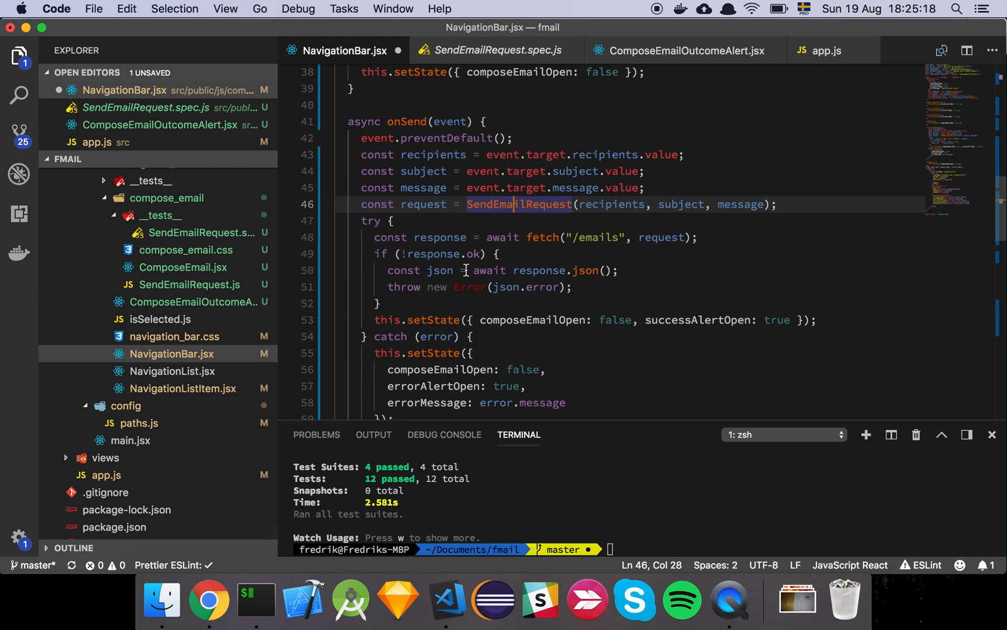
Review the app.post('/emails') handler in the server's app.js.
{"action": "scroll", "scroll_direction": "down", "scroll_amount": 3}
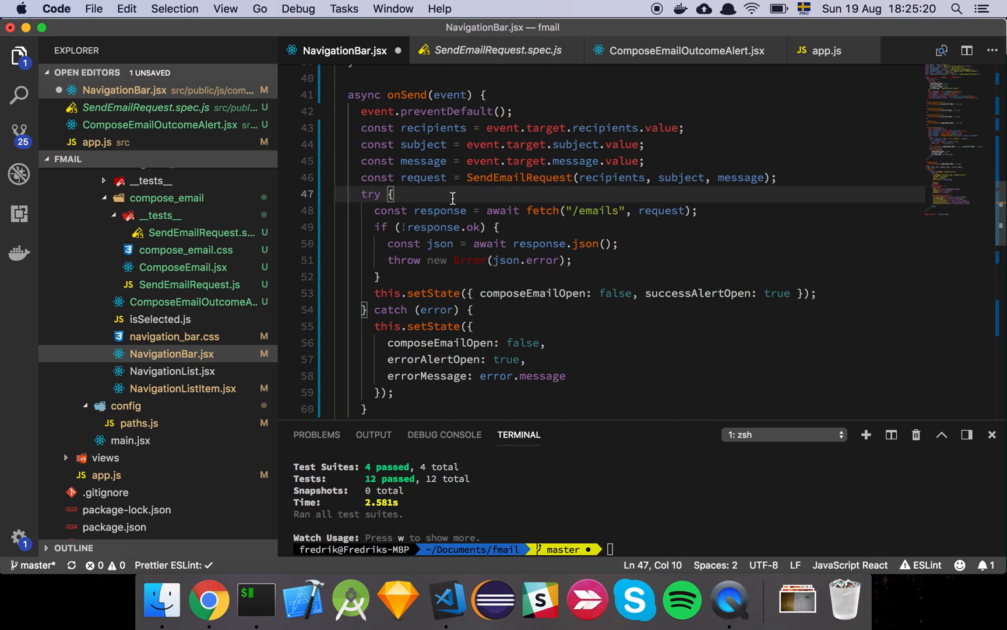
{"action": "mouse_move", "coordinate": [386, 104]}
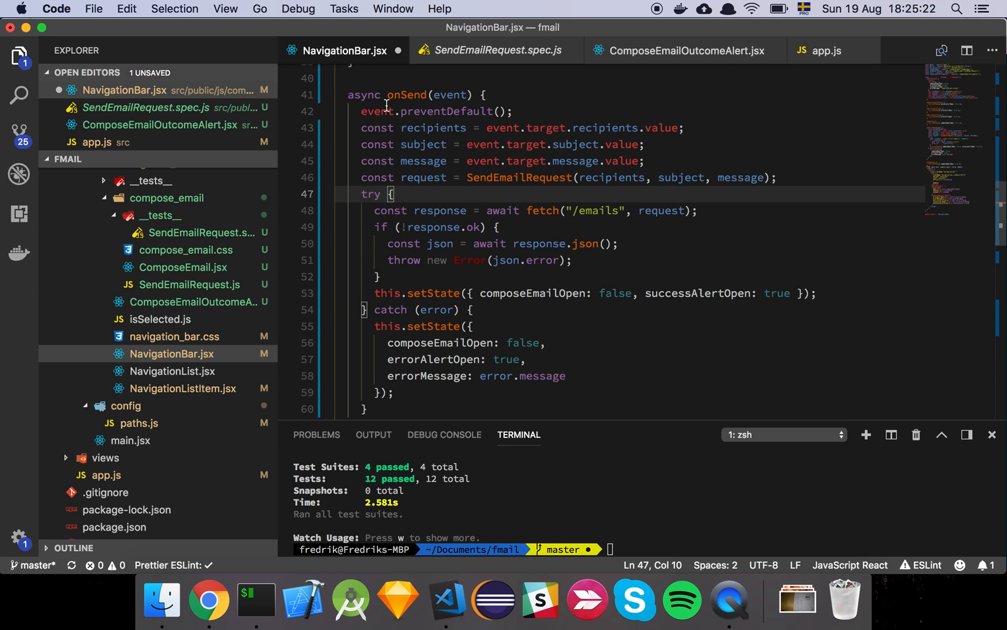
{"action": "left_click", "coordinate": [554, 210]}
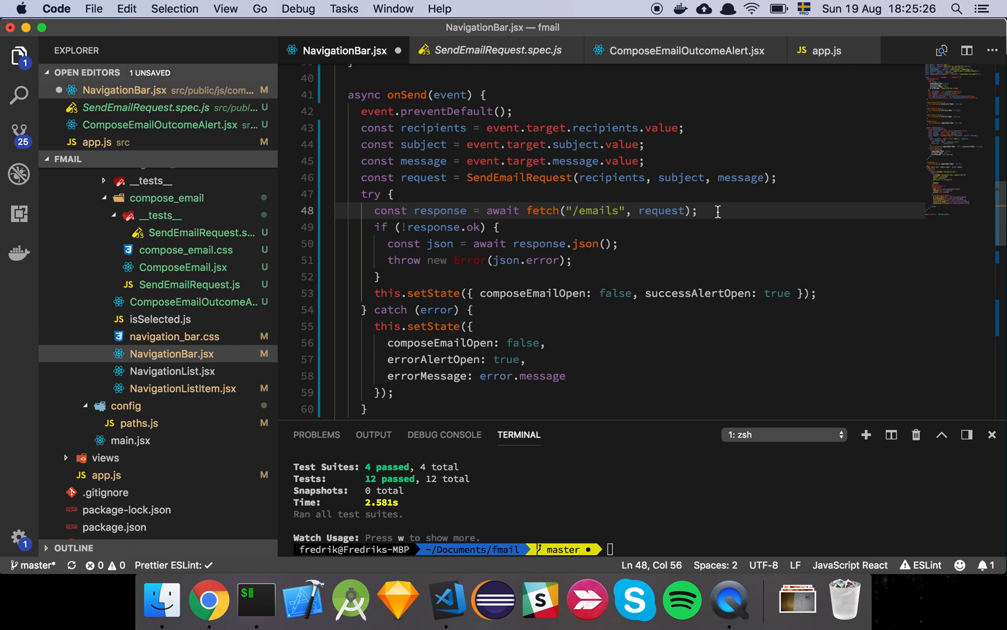
{"action": "mouse_move", "coordinate": [827, 56]}
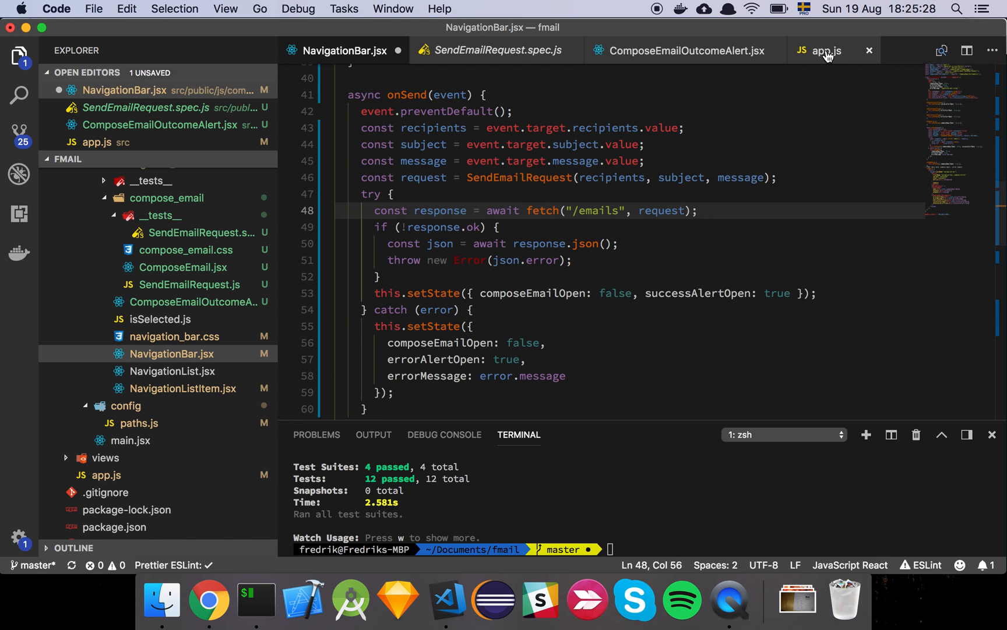
{"action": "left_click", "coordinate": [826, 50]}
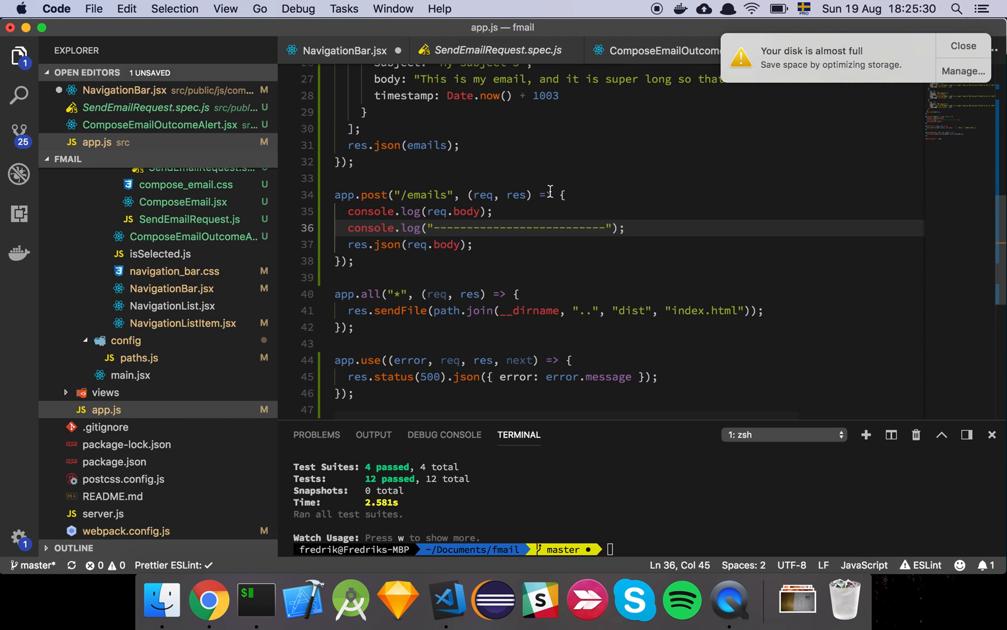
{"action": "left_click", "coordinate": [962, 45]}
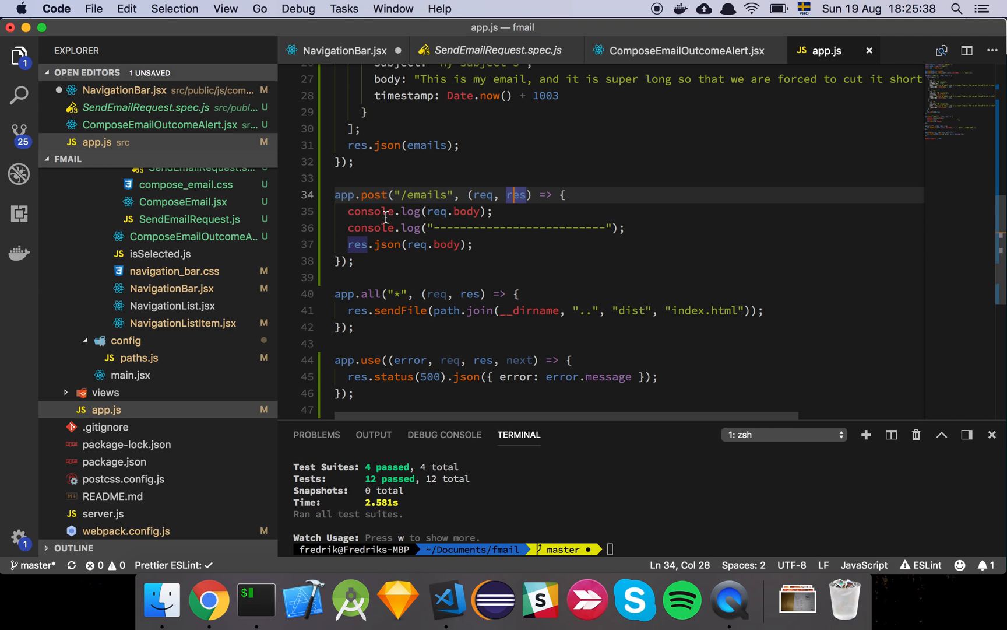
{"action": "mouse_move", "coordinate": [434, 200]}
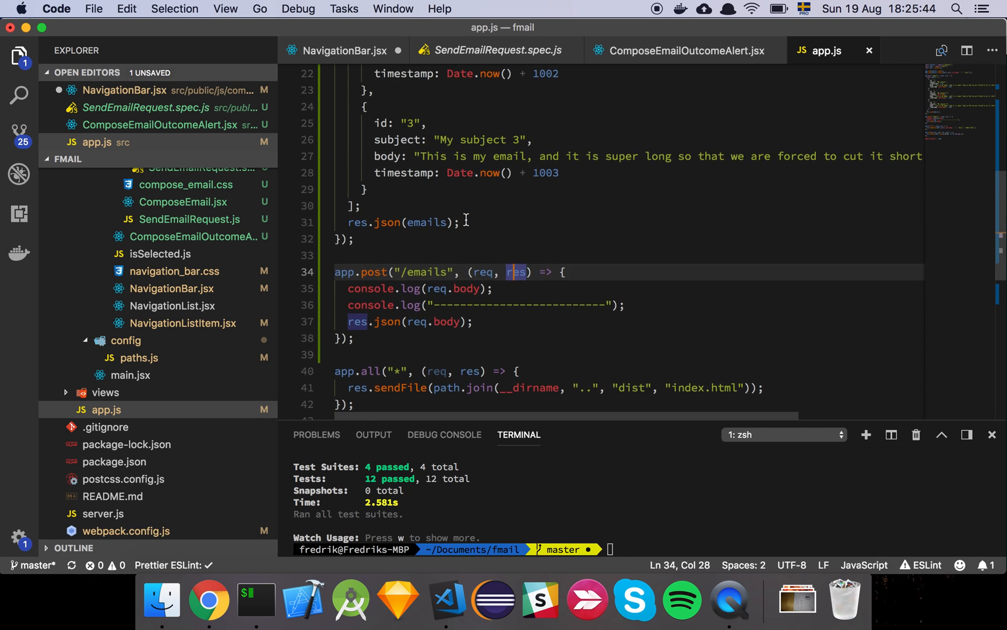
{"action": "scroll", "scroll_direction": "down", "scroll_amount": 3}
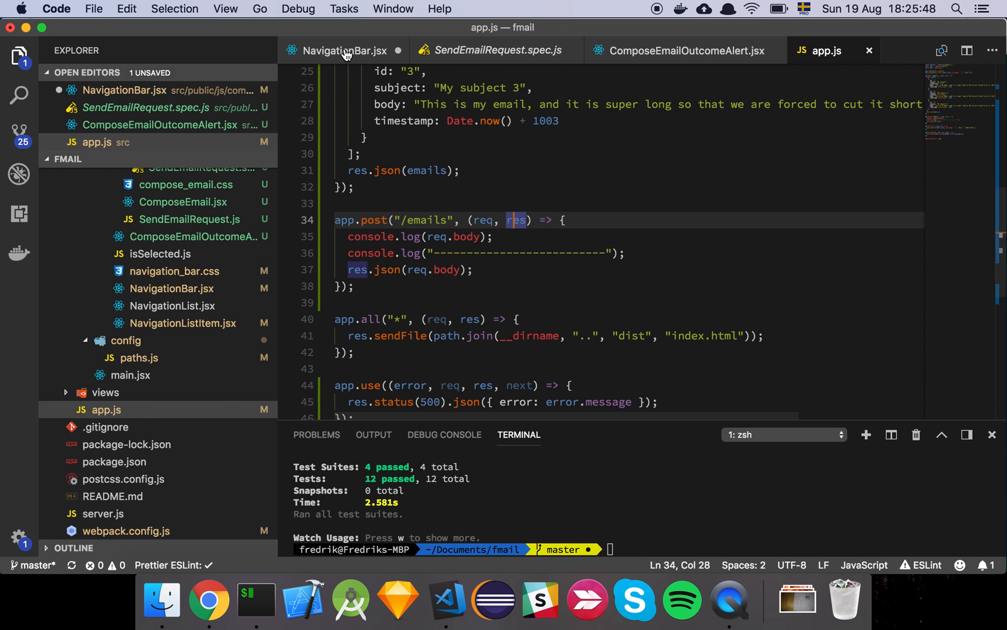
{"action": "left_click", "coordinate": [344, 51]}
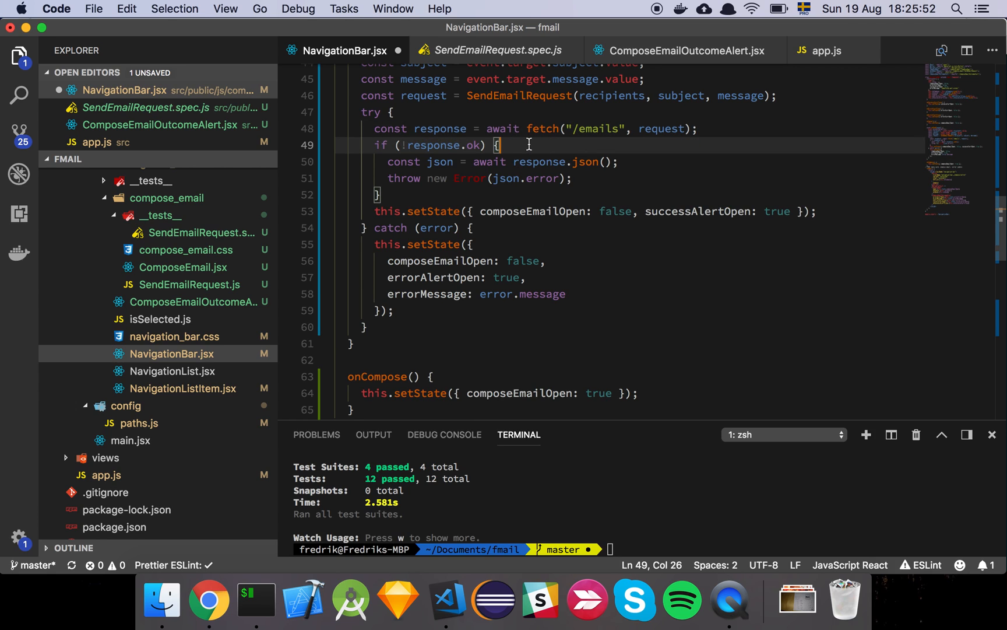
{"action": "mouse_move", "coordinate": [442, 144]}
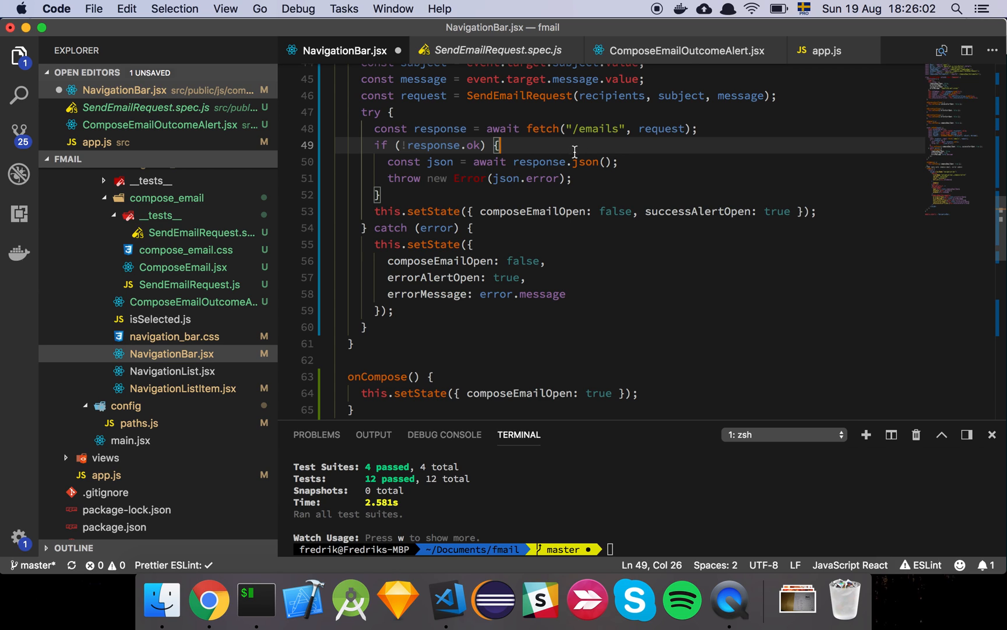
{"action": "left_click", "coordinate": [621, 161]}
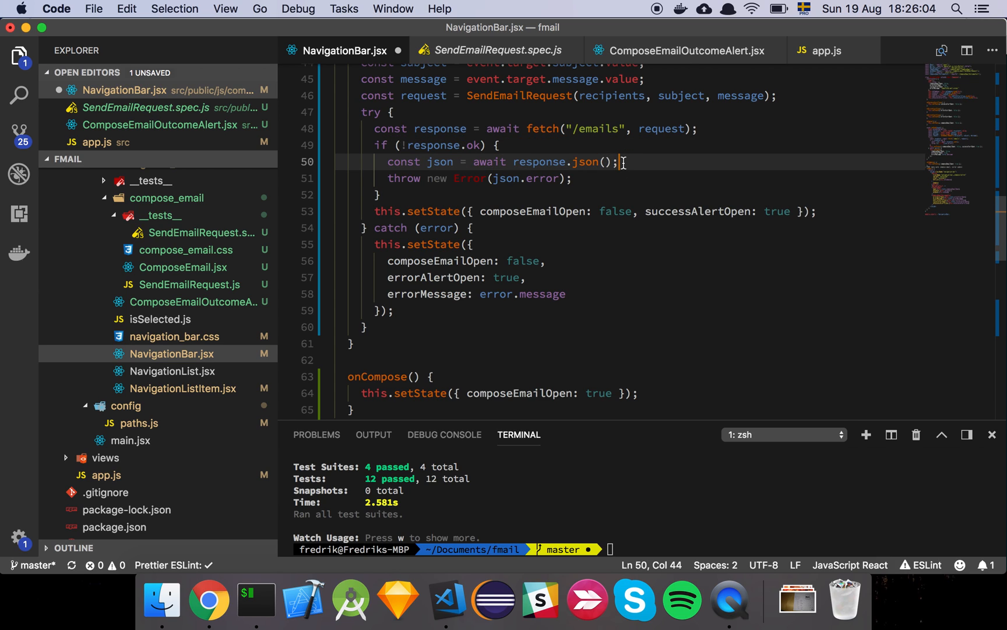
{"action": "mouse_move", "coordinate": [689, 70]}
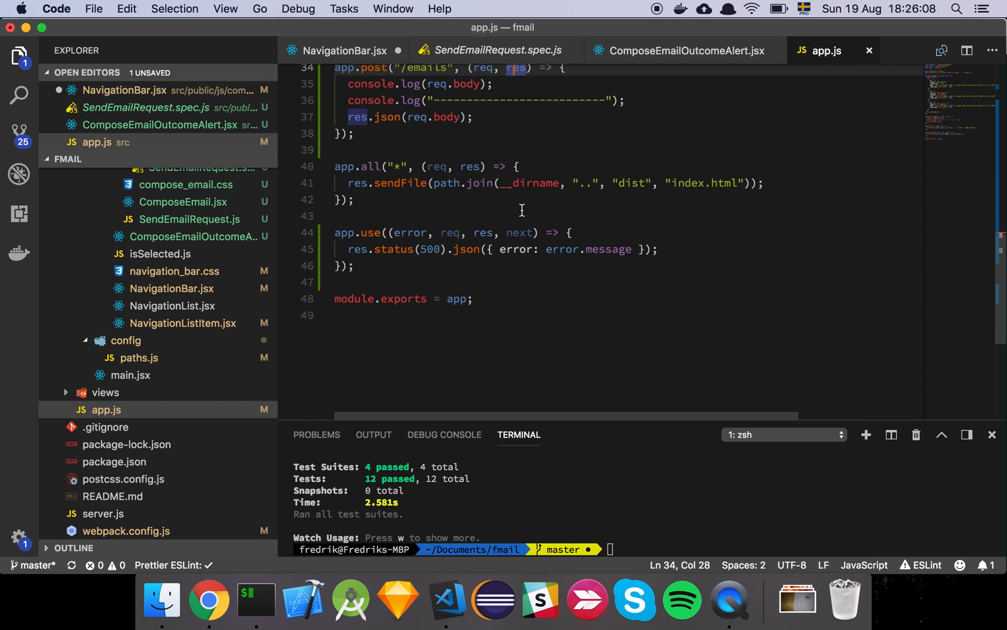
{"action": "left_click", "coordinate": [569, 232]}
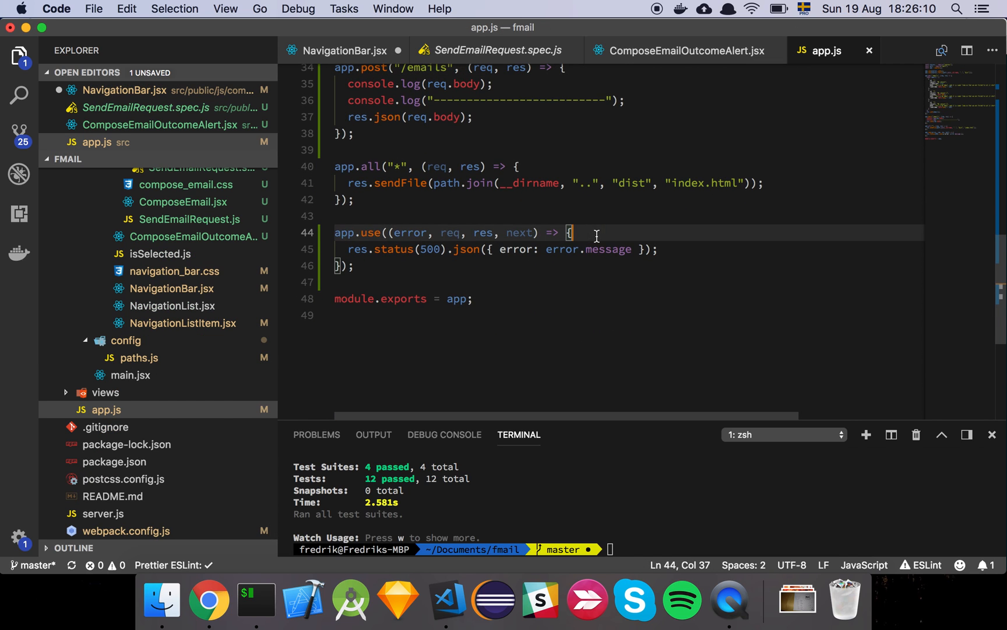
{"action": "mouse_move", "coordinate": [546, 210]}
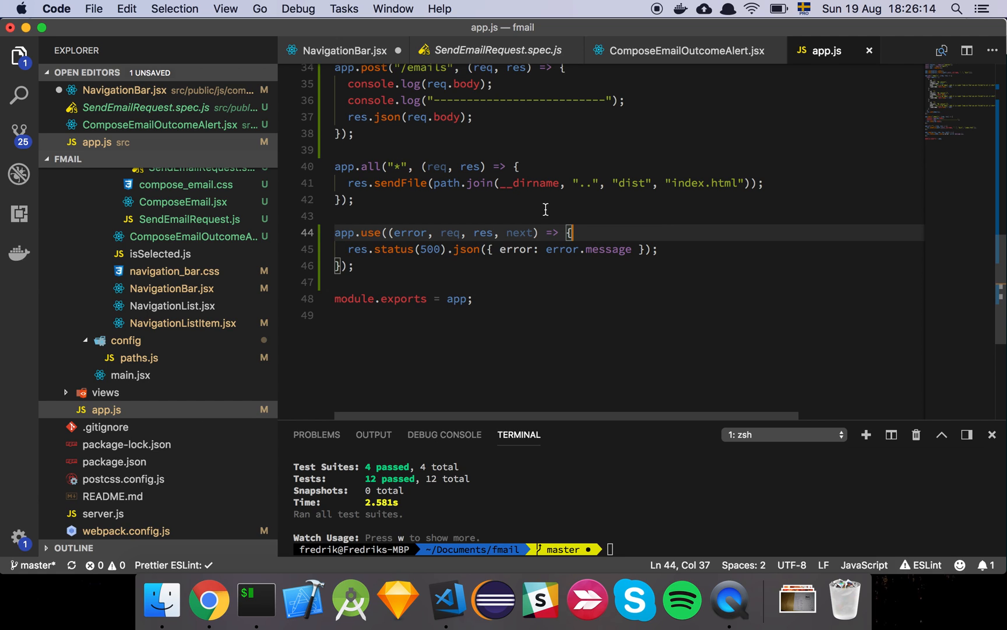
{"action": "mouse_move", "coordinate": [428, 211]}
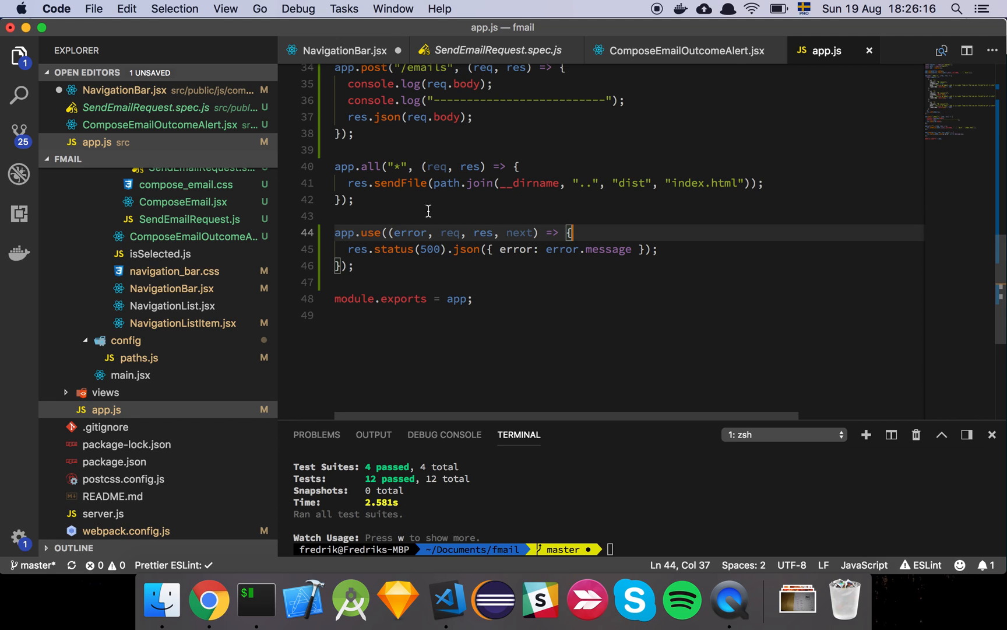
{"action": "mouse_move", "coordinate": [404, 250]}
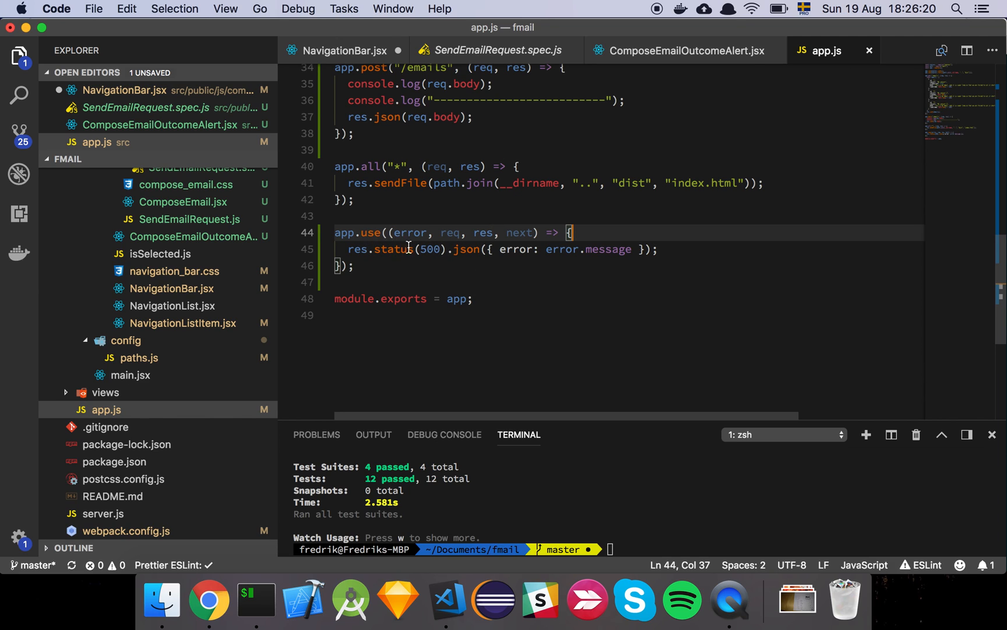
{"action": "double_click", "coordinate": [394, 249]}
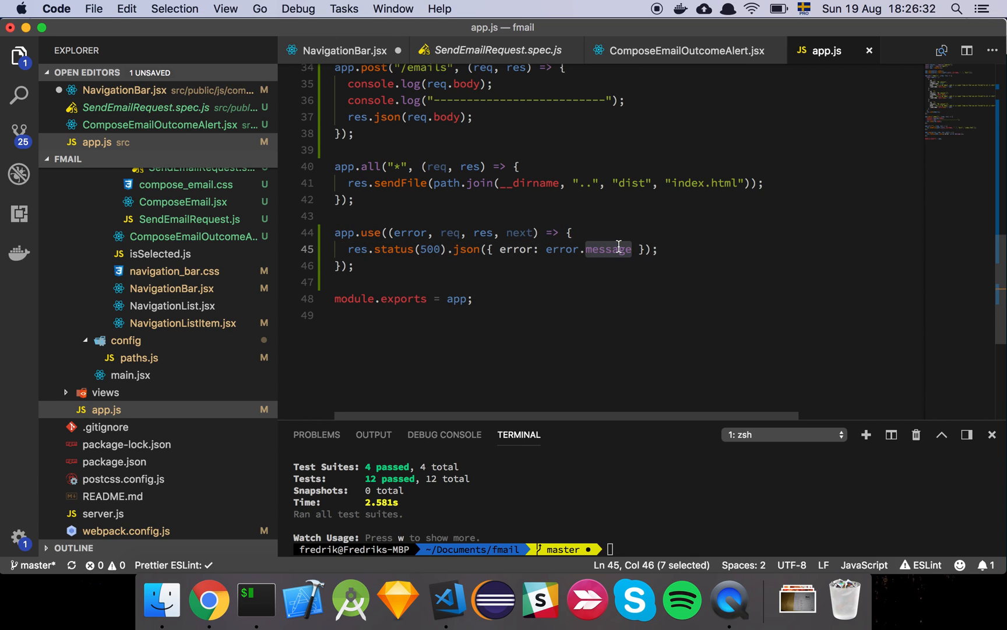
{"action": "double_click", "coordinate": [411, 232]}
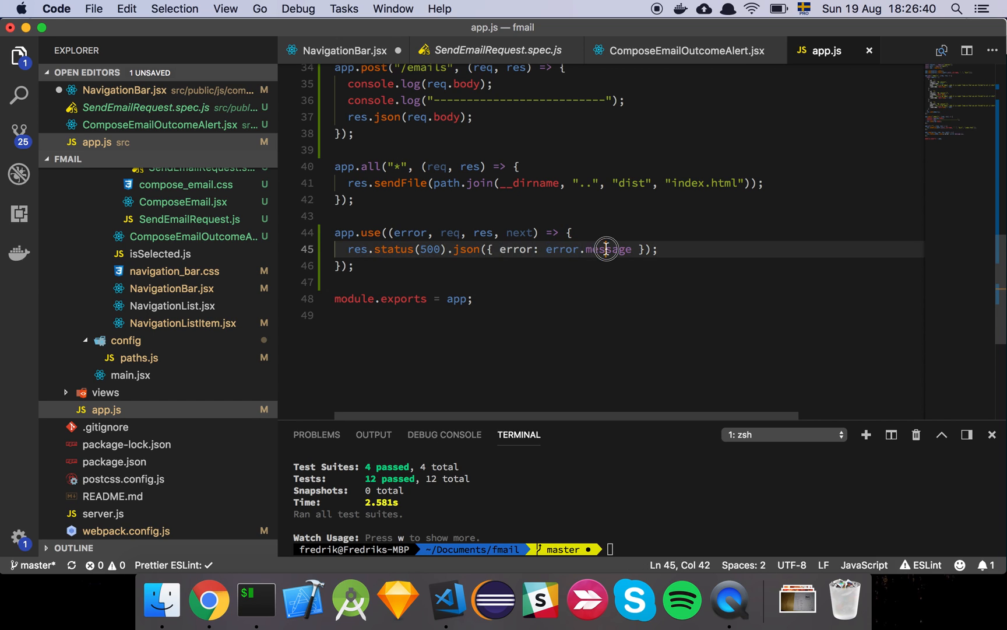
{"action": "double_click", "coordinate": [609, 249]}
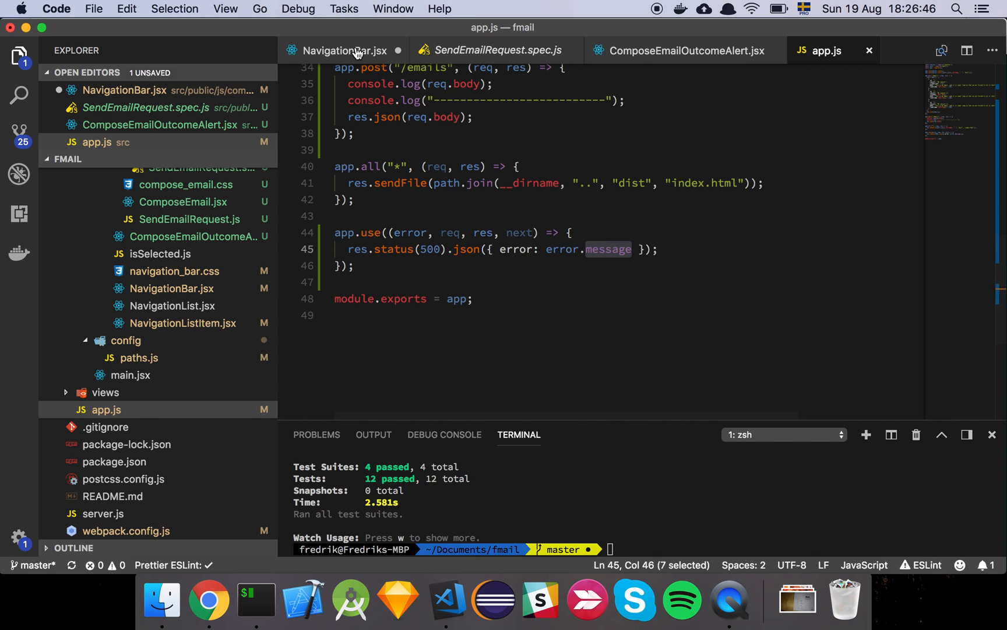
{"action": "left_click", "coordinate": [344, 50]}
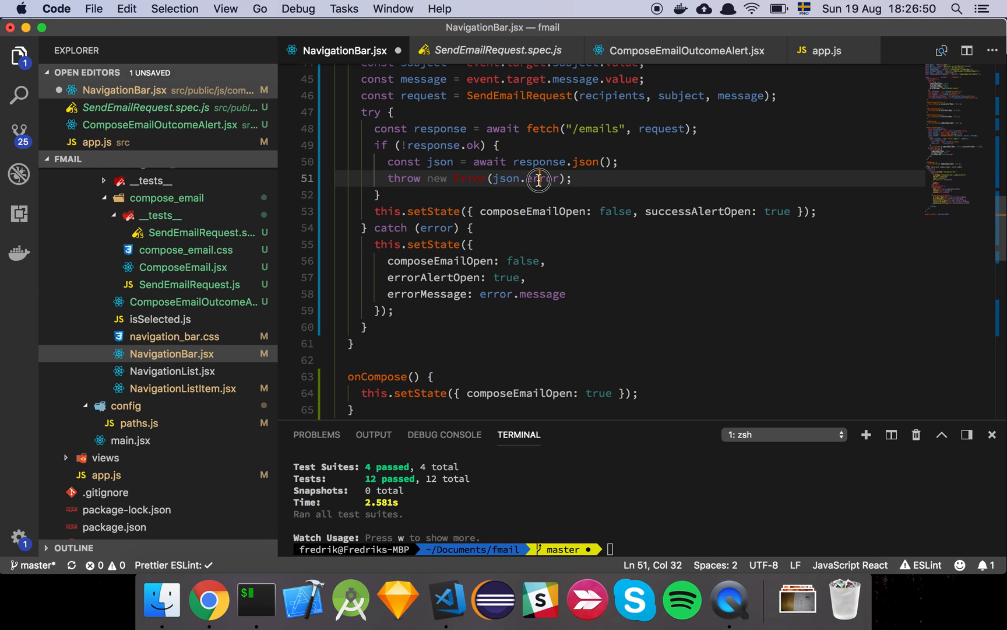
{"action": "double_click", "coordinate": [543, 178]}
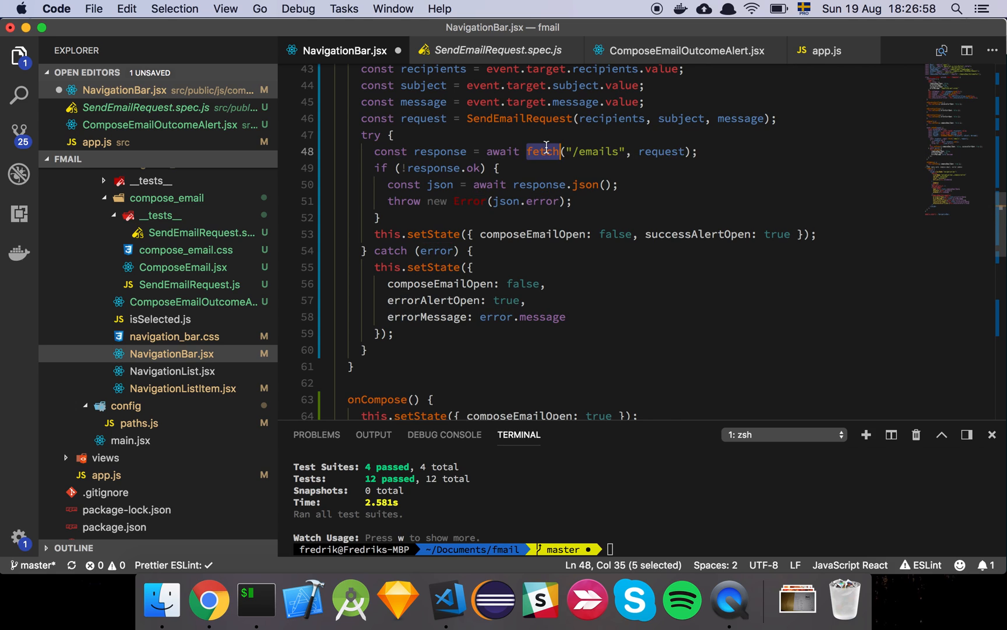
{"action": "mouse_move", "coordinate": [462, 160]}
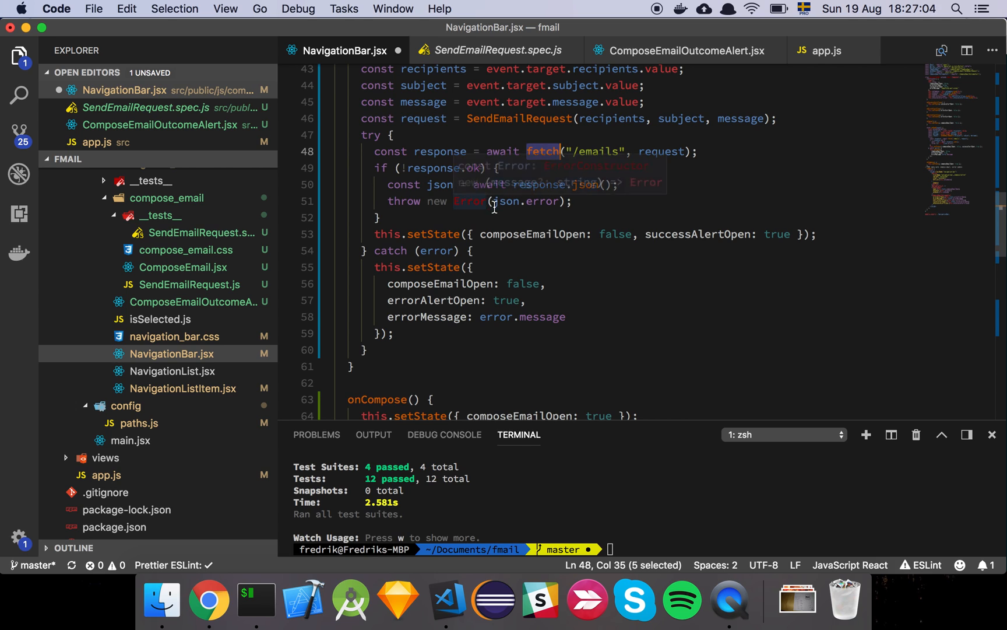
{"action": "mouse_move", "coordinate": [520, 227]}
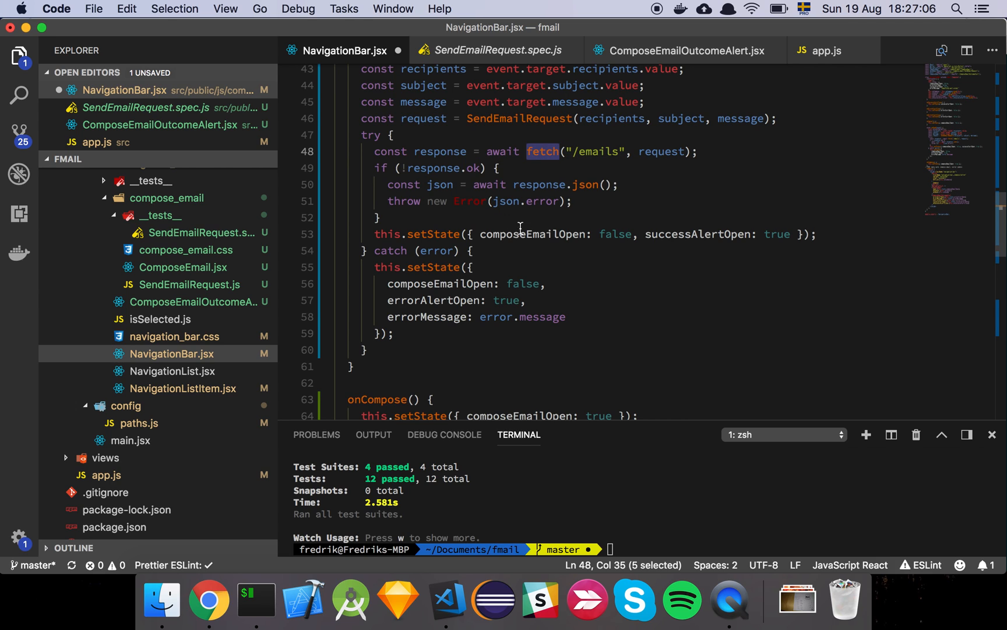
{"action": "double_click", "coordinate": [532, 233]}
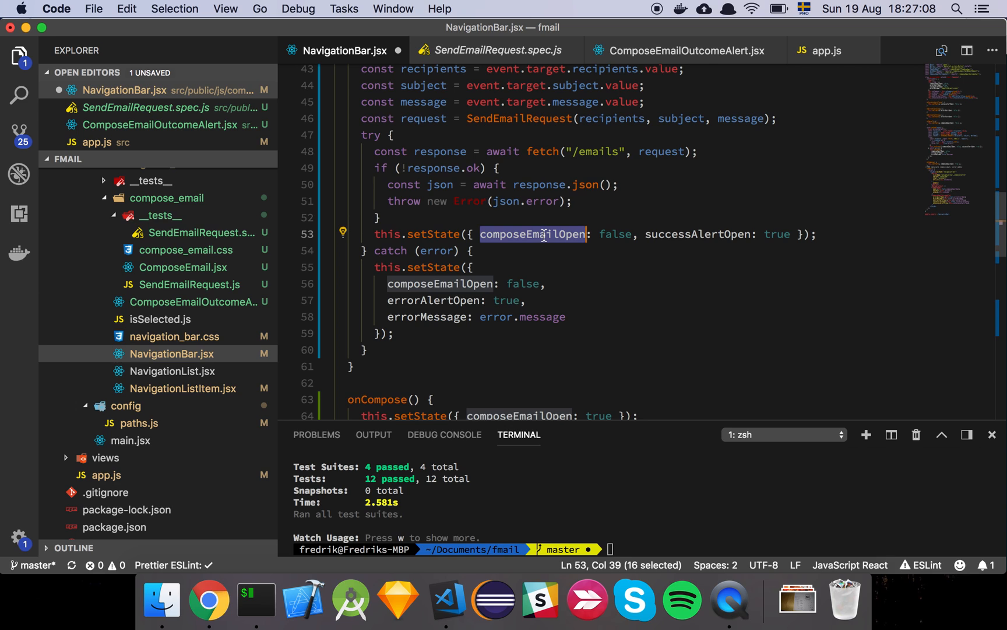
{"action": "mouse_move", "coordinate": [559, 238]}
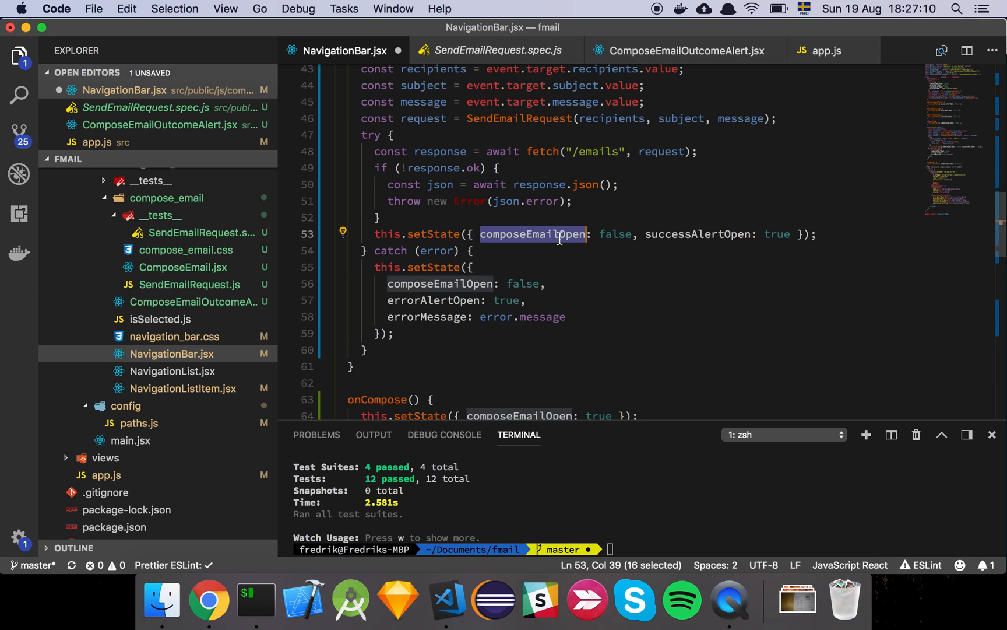
{"action": "mouse_move", "coordinate": [610, 238]}
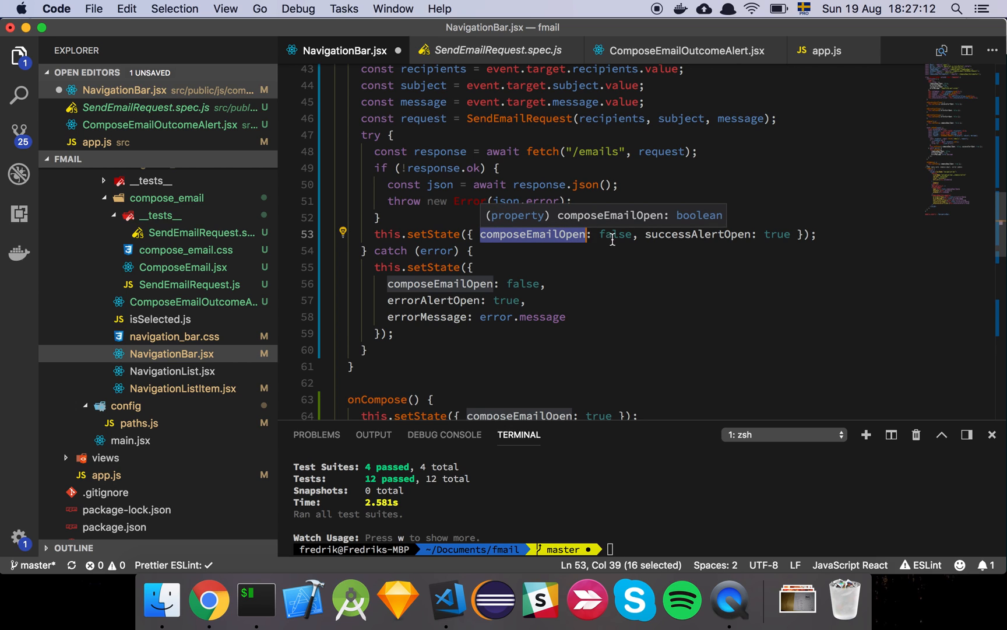
{"action": "double_click", "coordinate": [697, 235]}
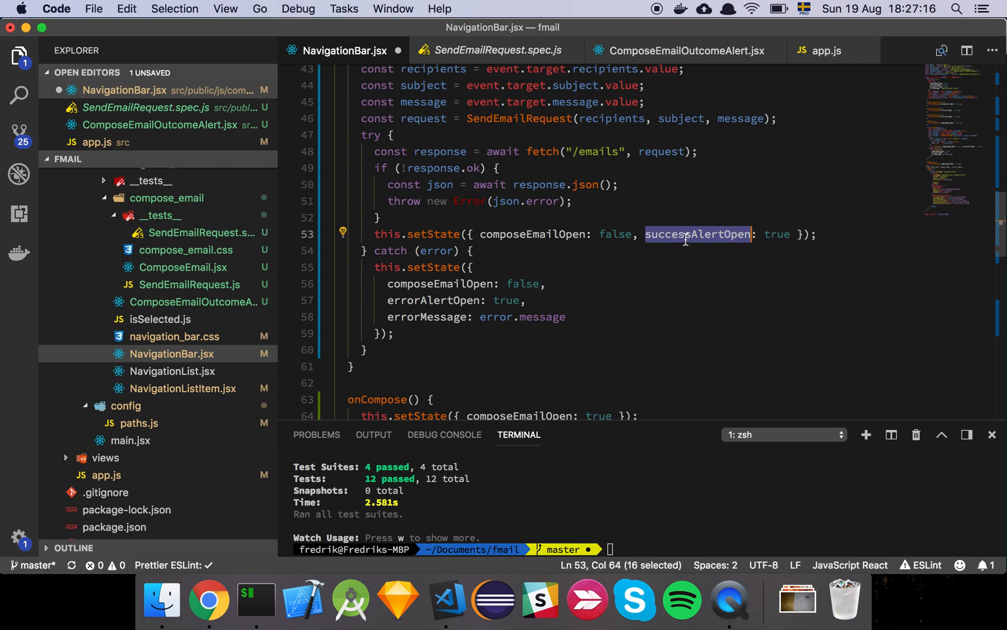
{"action": "mouse_move", "coordinate": [617, 259]}
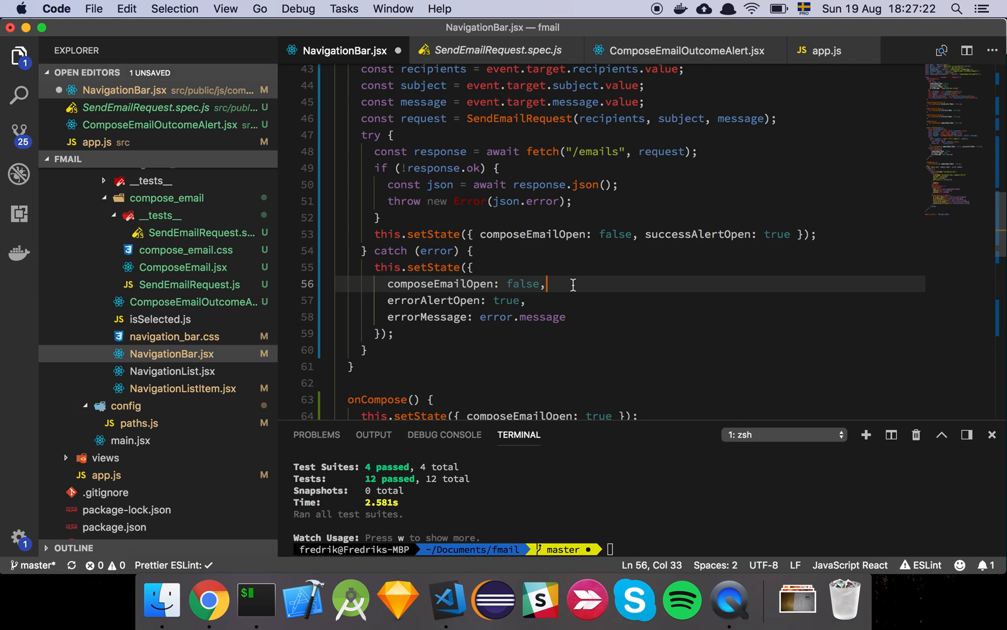
{"action": "left_click", "coordinate": [524, 300]}
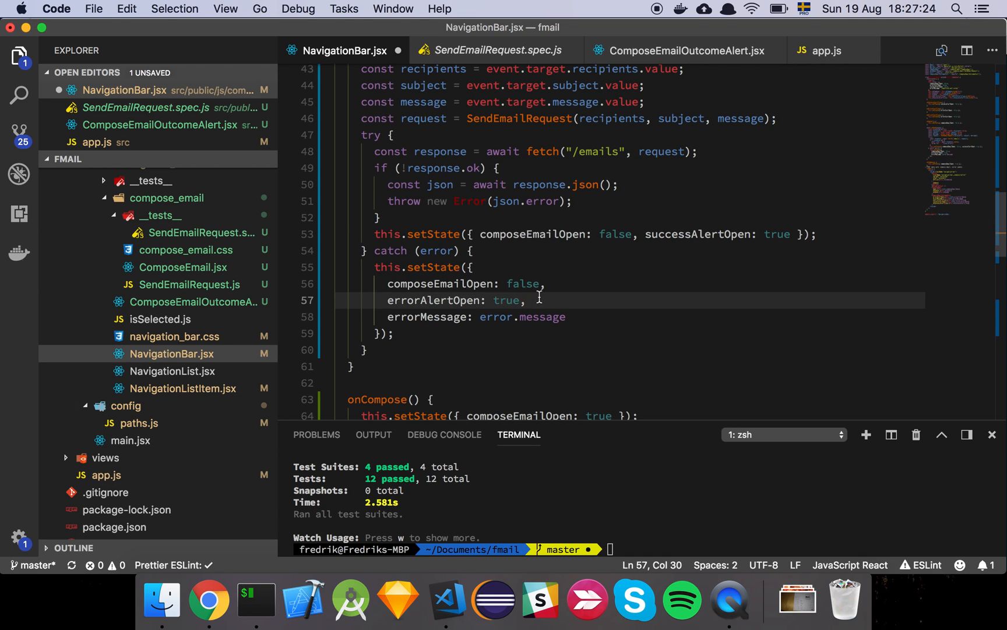
{"action": "left_click", "coordinate": [571, 316]}
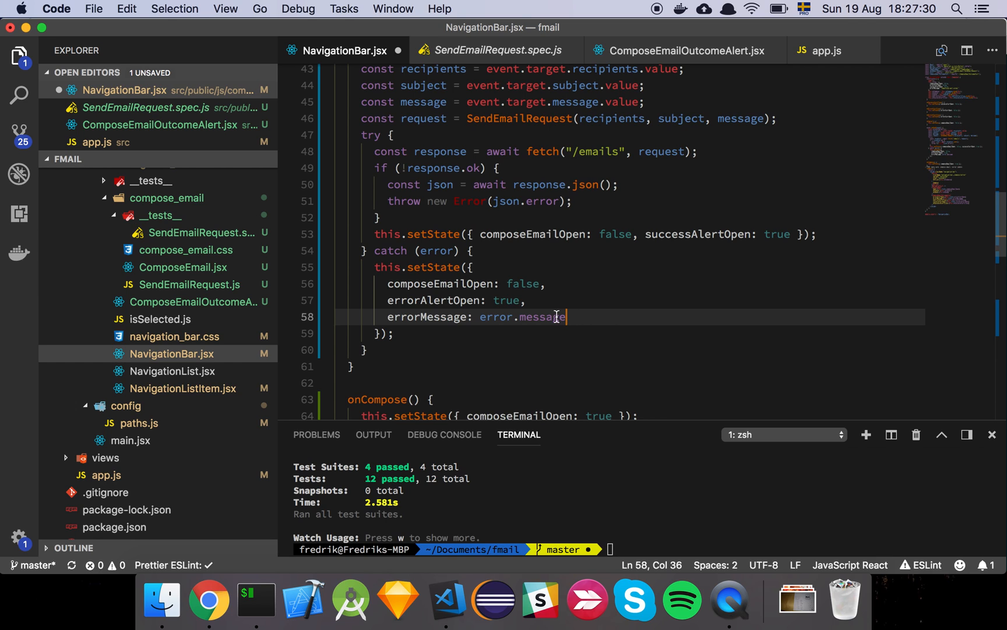
{"action": "double_click", "coordinate": [436, 251]}
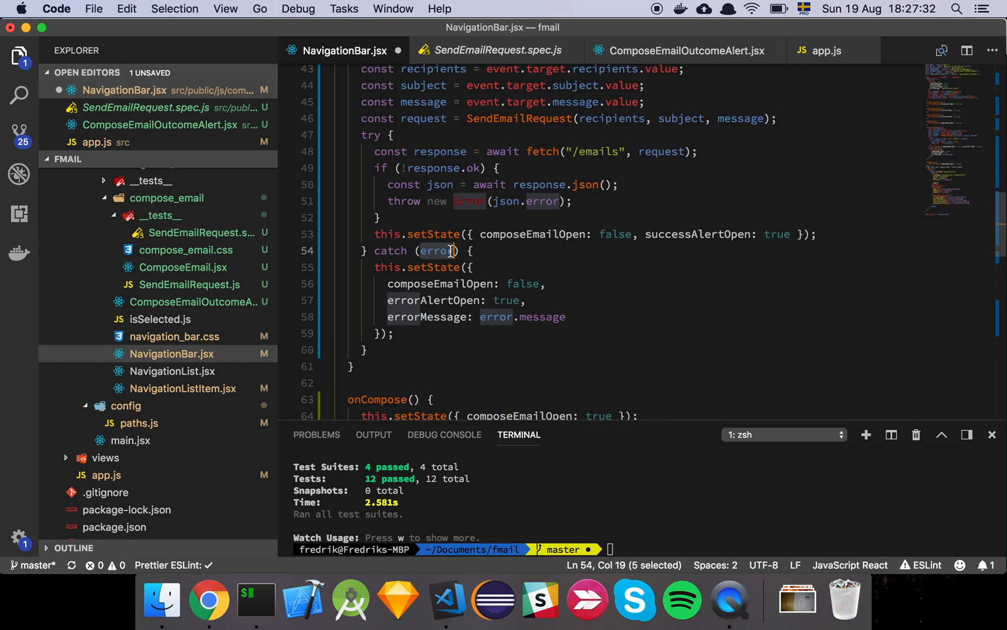
{"action": "double_click", "coordinate": [543, 316]}
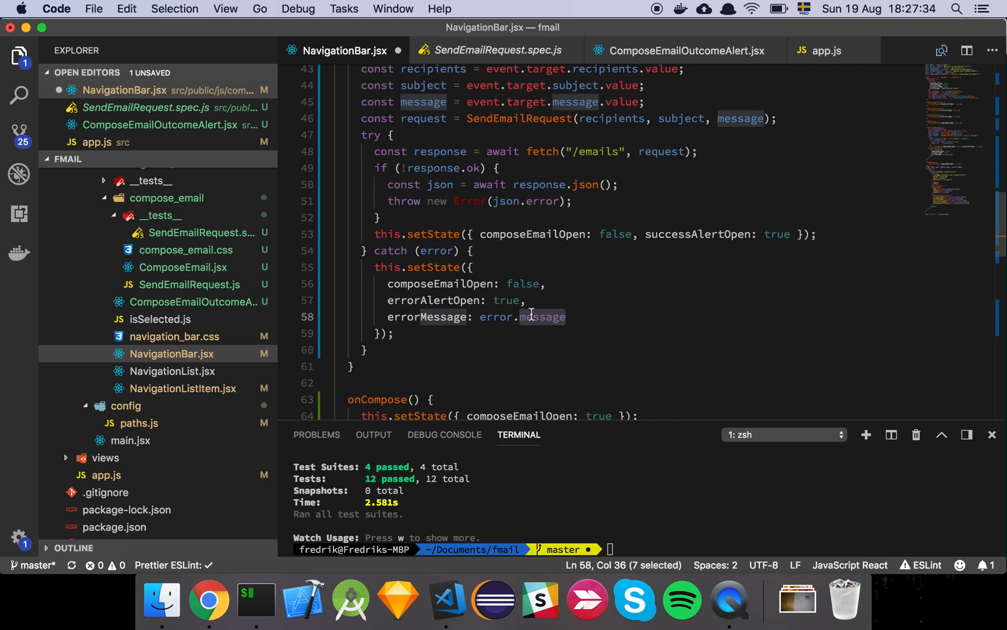
{"action": "left_click", "coordinate": [542, 200]}
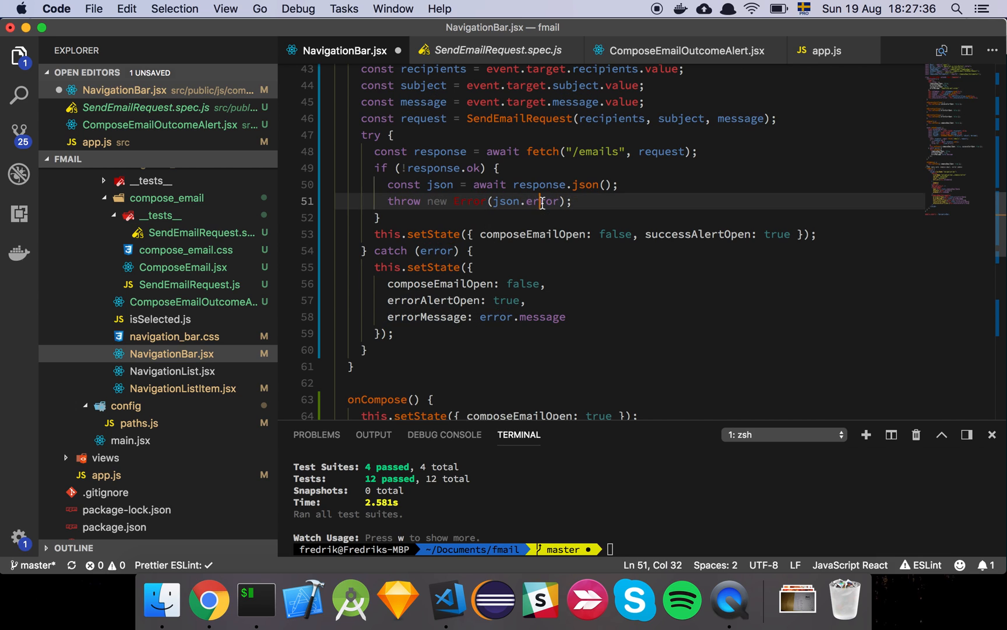
{"action": "double_click", "coordinate": [544, 200]}
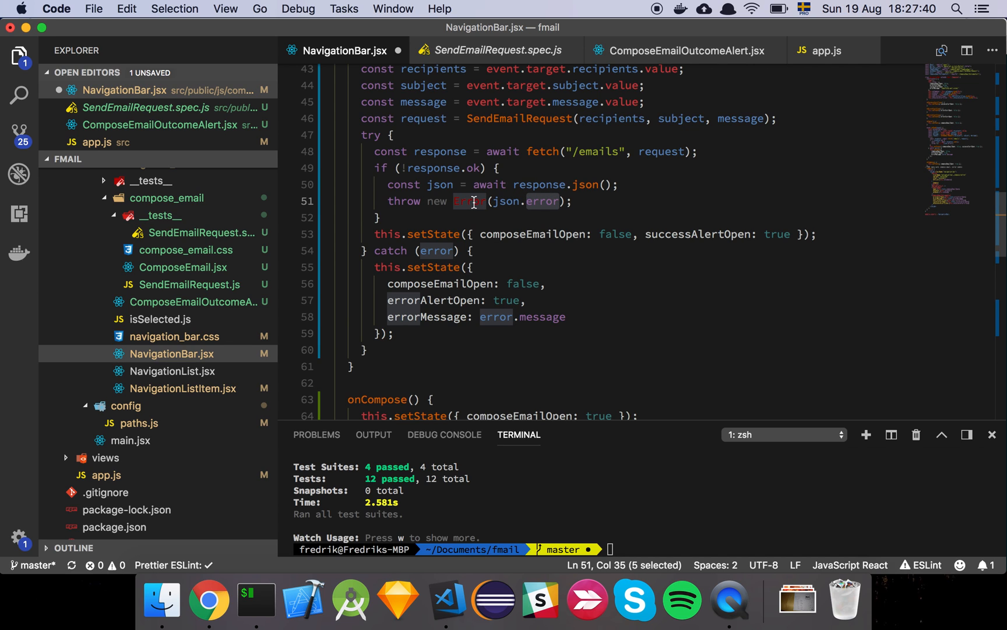
{"action": "scroll", "scroll_direction": "down", "scroll_amount": 3}
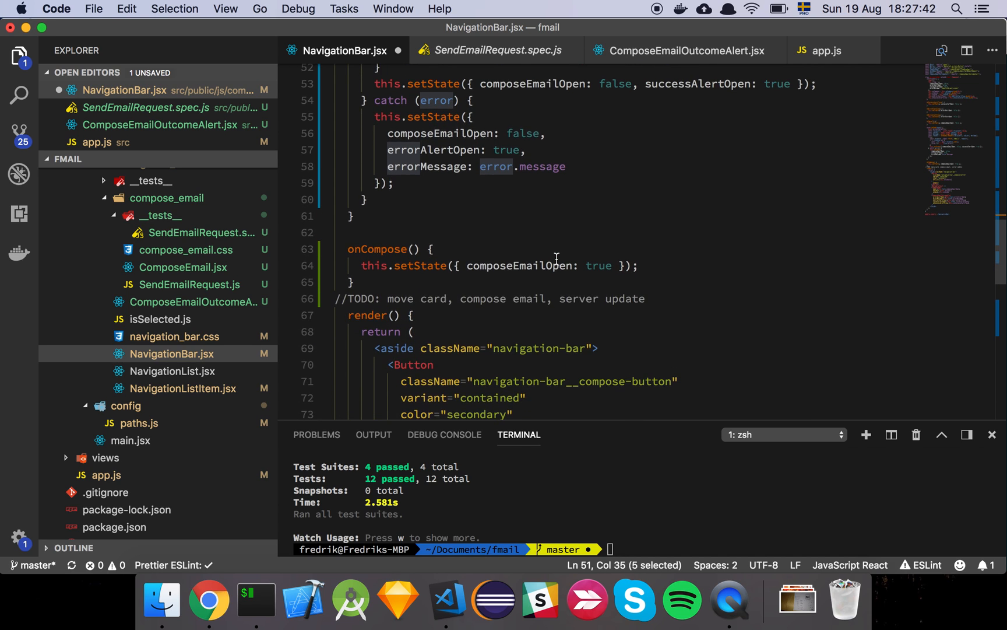
{"action": "scroll", "scroll_direction": "down", "scroll_amount": 3}
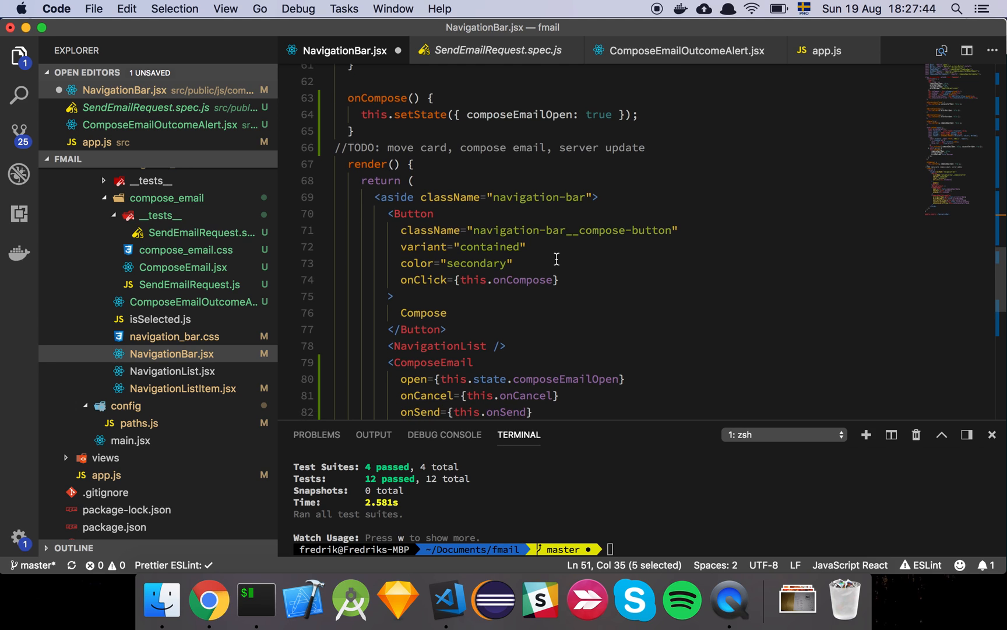
{"action": "mouse_move", "coordinate": [189, 353]}
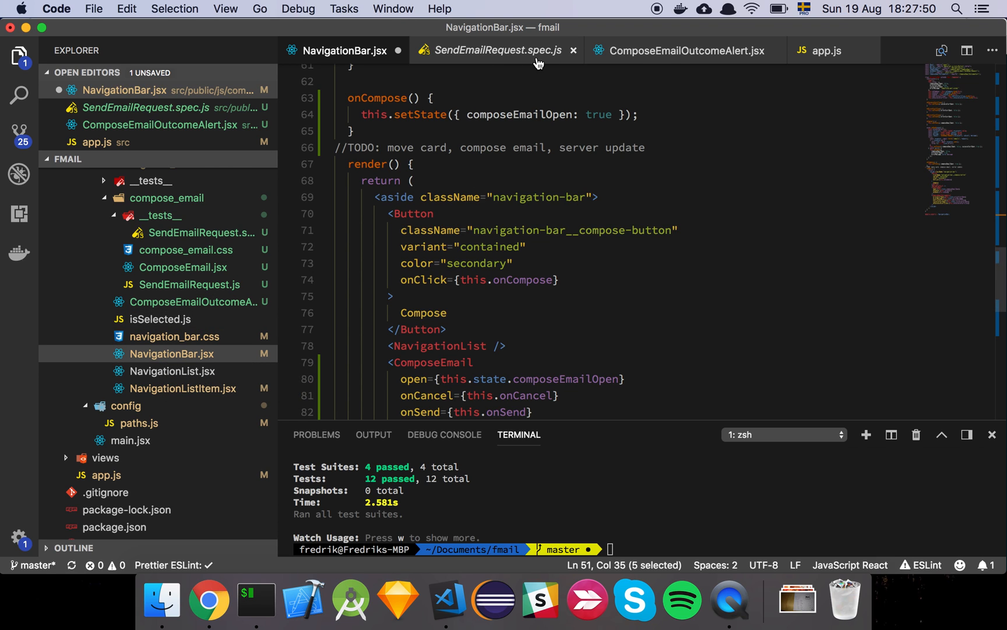
Locate the ComposeEmailOutcomeAlert element in NavigationBar's render and open its source.
{"action": "left_click", "coordinate": [684, 50]}
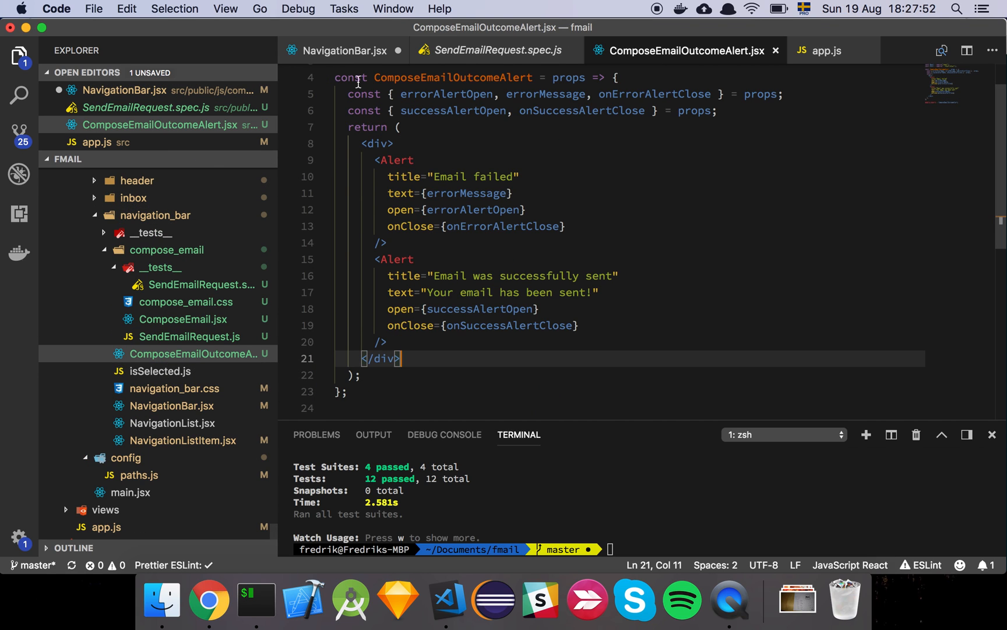
{"action": "left_click", "coordinate": [344, 50]}
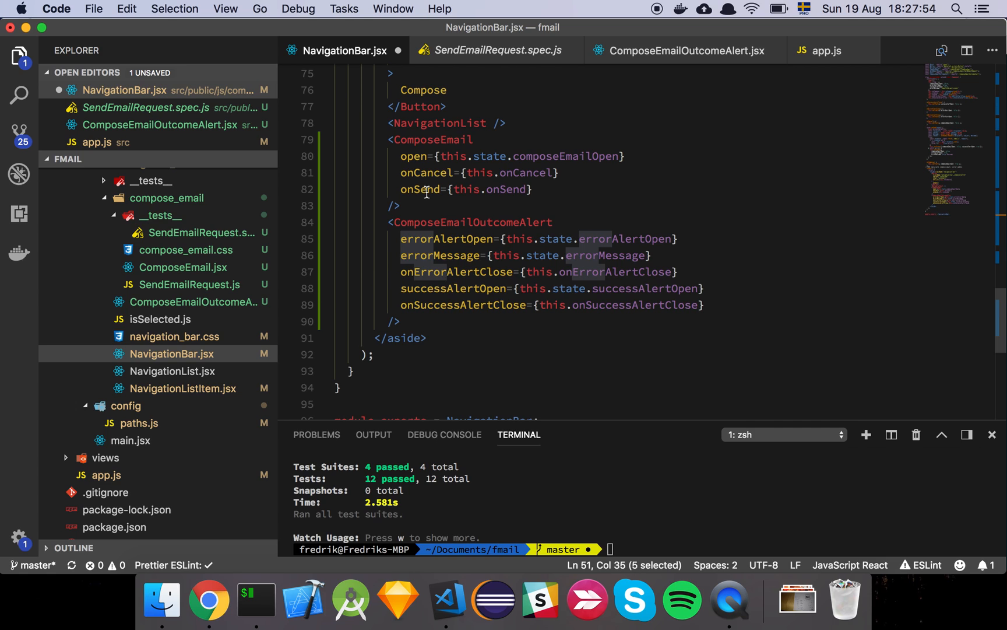
{"action": "mouse_move", "coordinate": [508, 210]}
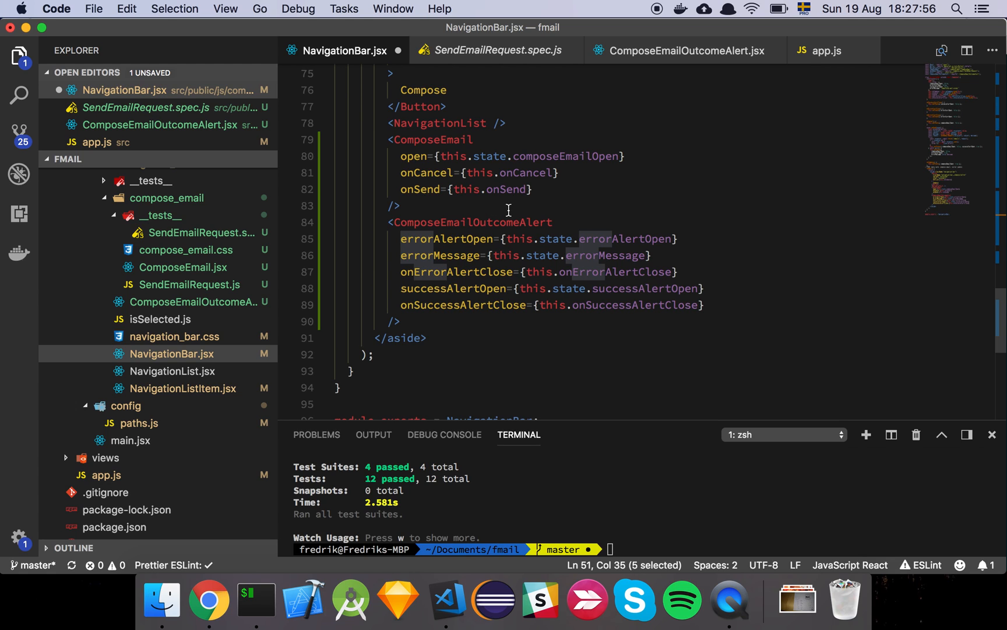
{"action": "double_click", "coordinate": [472, 221]}
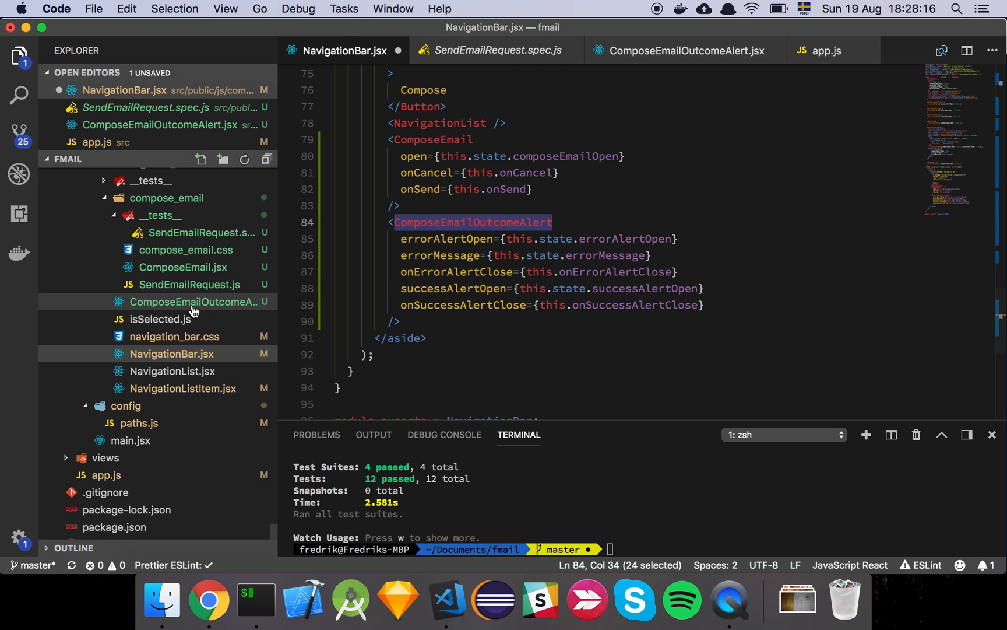
{"action": "left_click", "coordinate": [199, 301]}
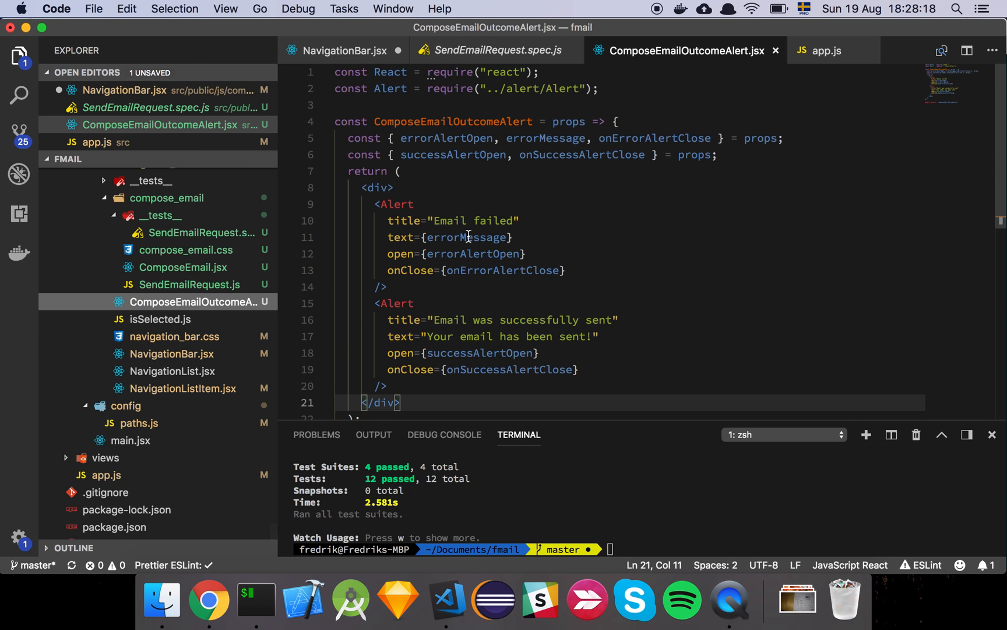
Review the component's destructured props and the failure-case Alert element.
{"action": "left_click", "coordinate": [620, 122]}
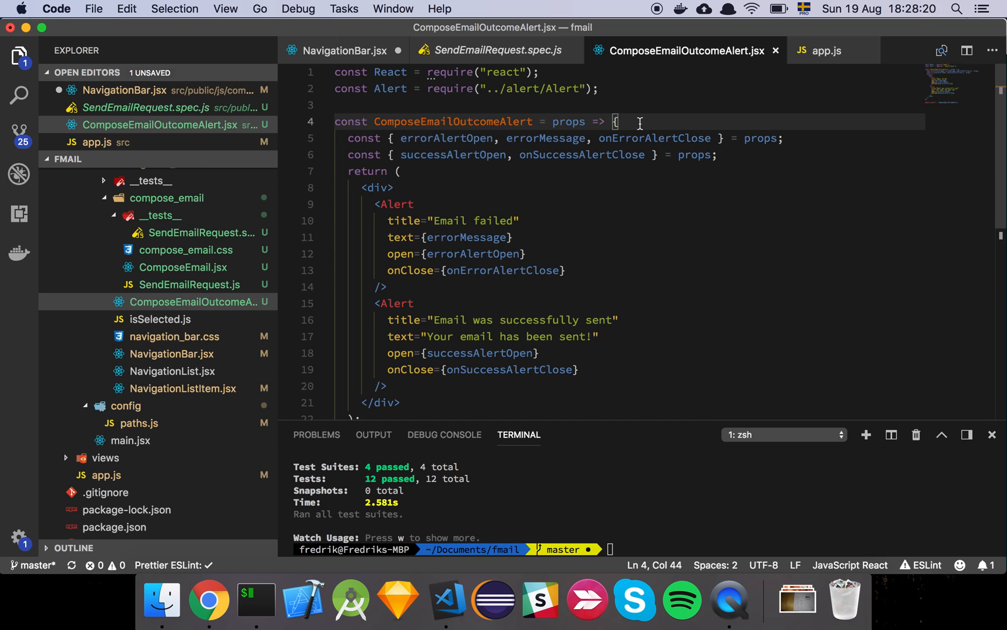
{"action": "left_click", "coordinate": [715, 154]}
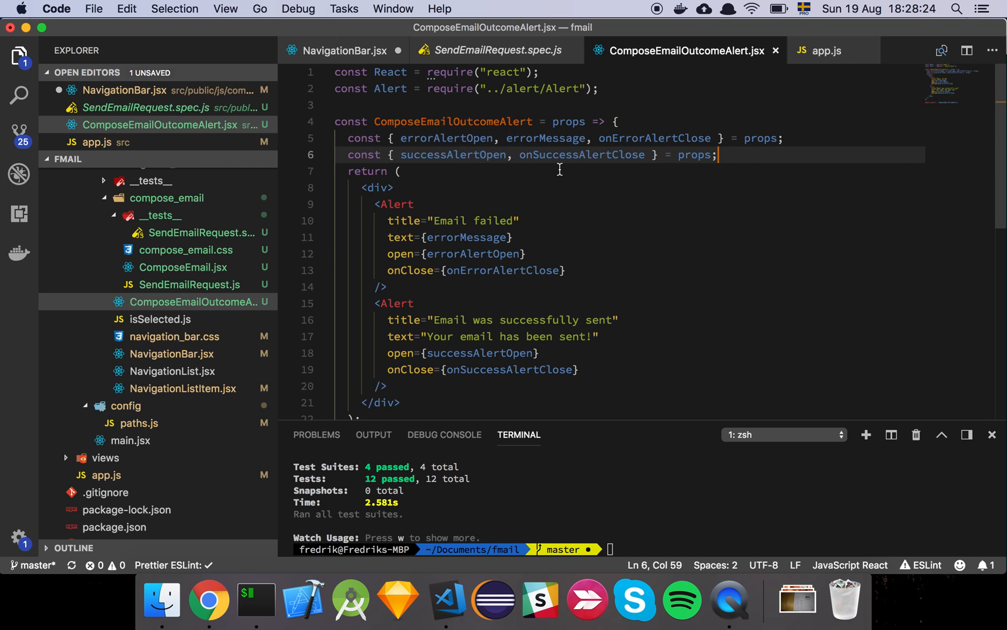
{"action": "double_click", "coordinate": [395, 204]}
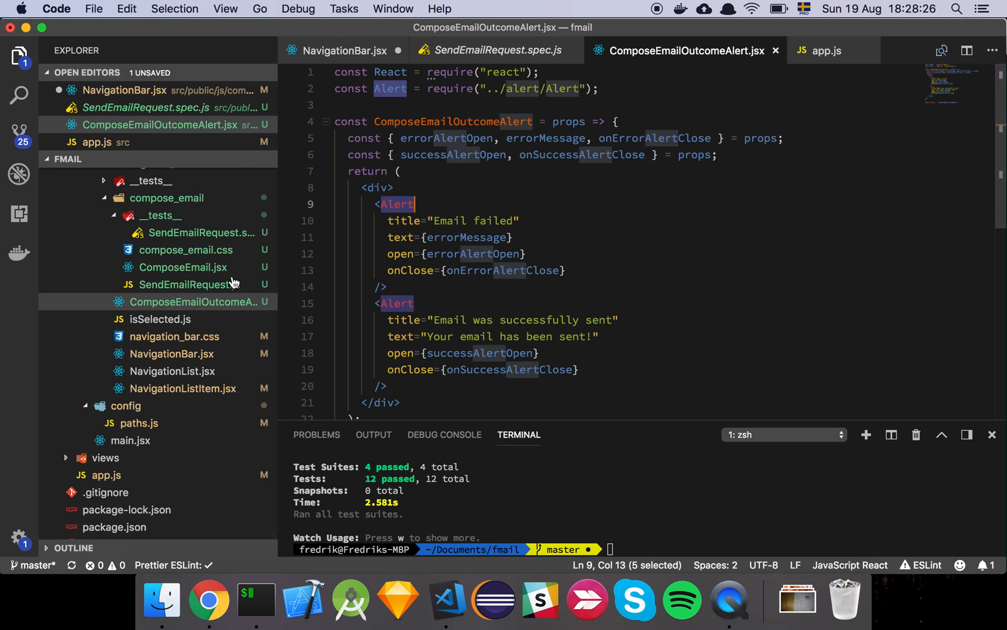
Review Alert.jsx's Dialog markup with title, text and the OK action.
{"action": "left_click", "coordinate": [561, 220]}
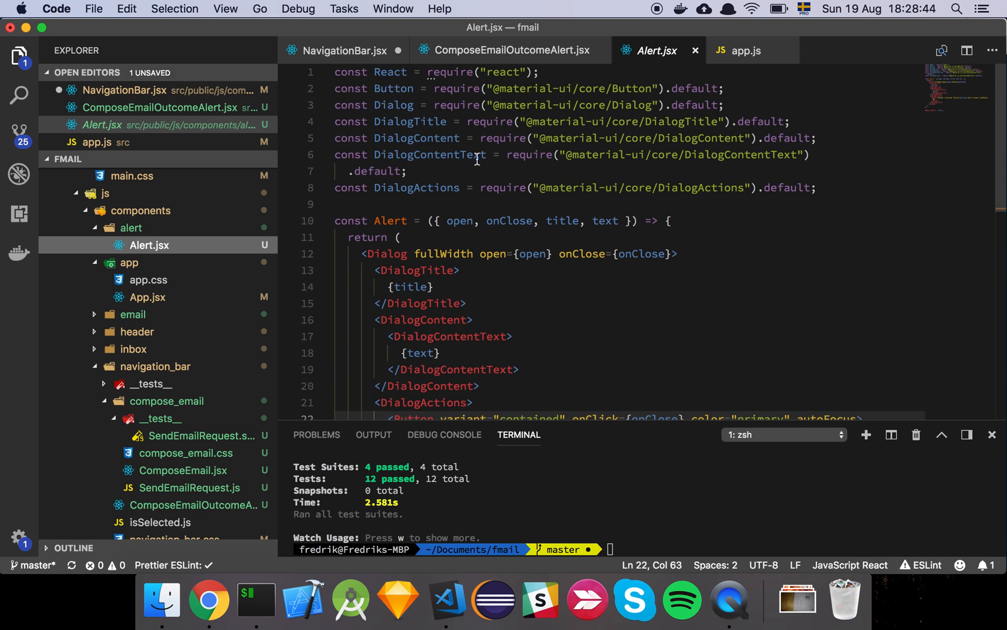
{"action": "scroll", "scroll_direction": "down", "scroll_amount": 3}
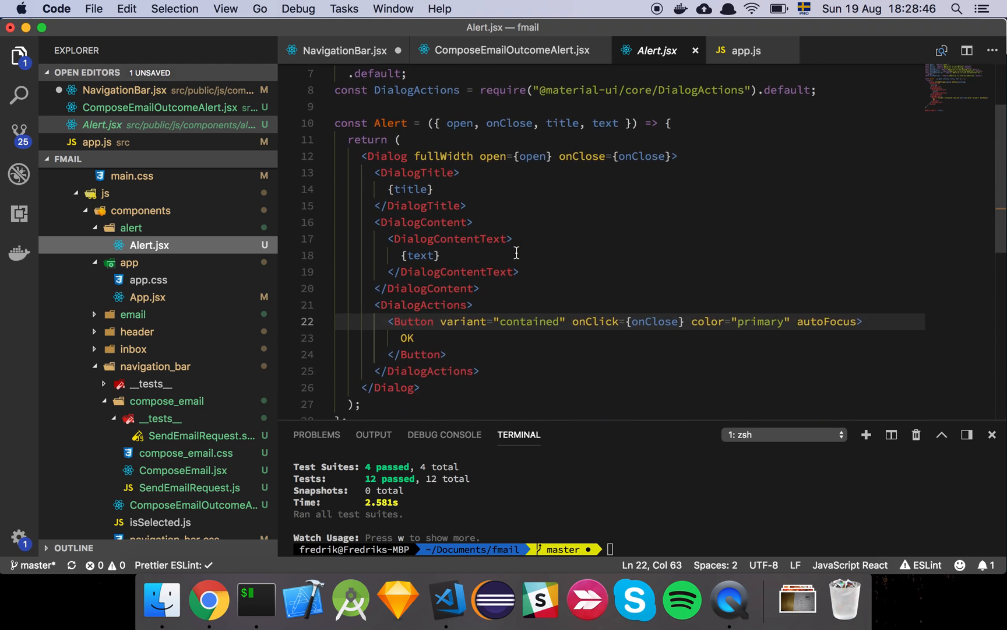
{"action": "scroll", "scroll_direction": "down", "scroll_amount": 3}
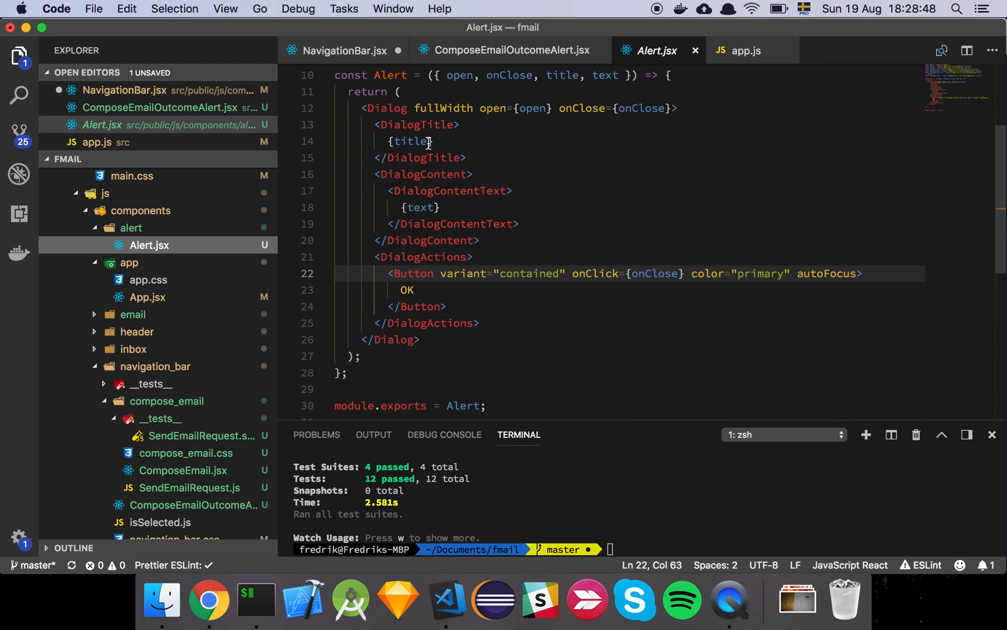
{"action": "double_click", "coordinate": [420, 206]}
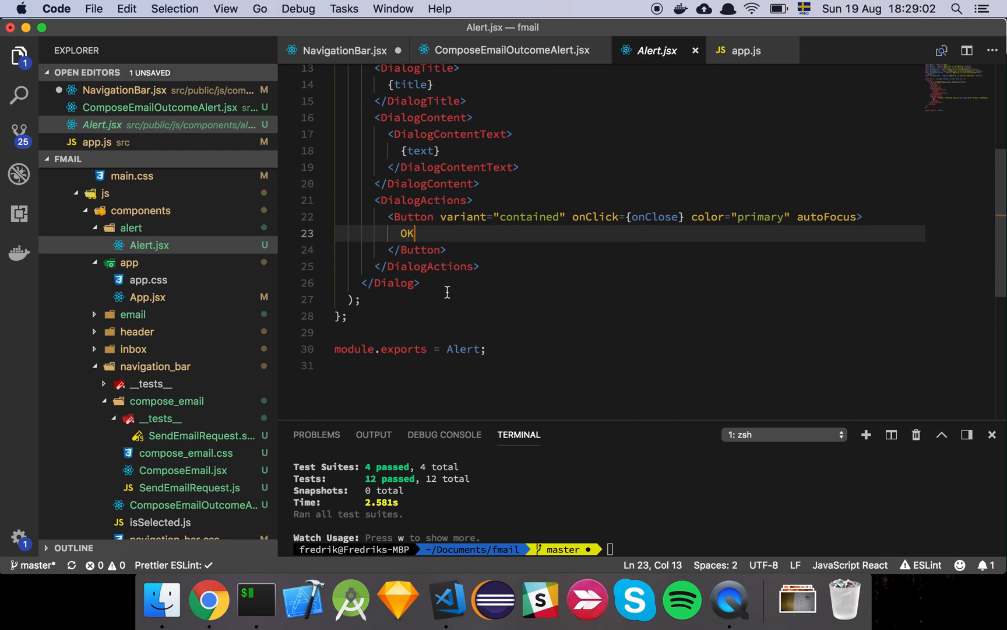
Switch to Chrome showing the Fmail inbox at localhost:3000.
{"action": "left_click", "coordinate": [344, 50]}
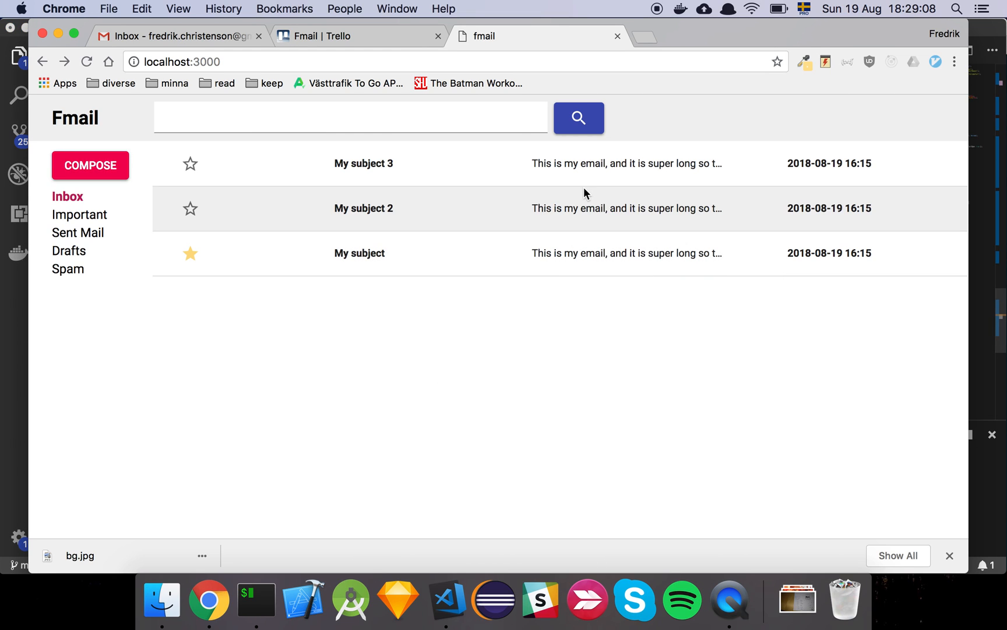
{"action": "mouse_move", "coordinate": [442, 363]}
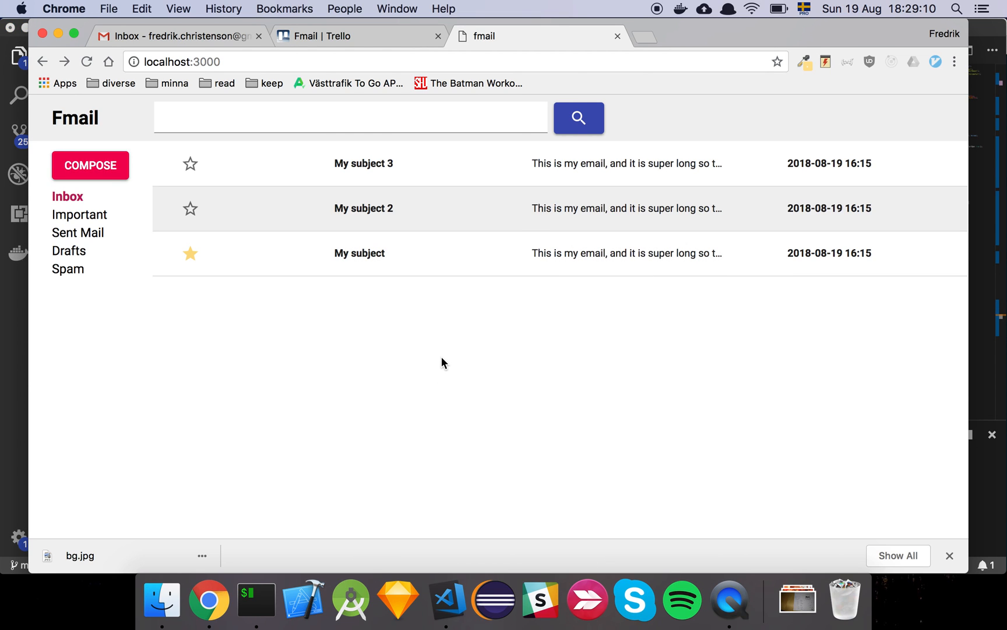